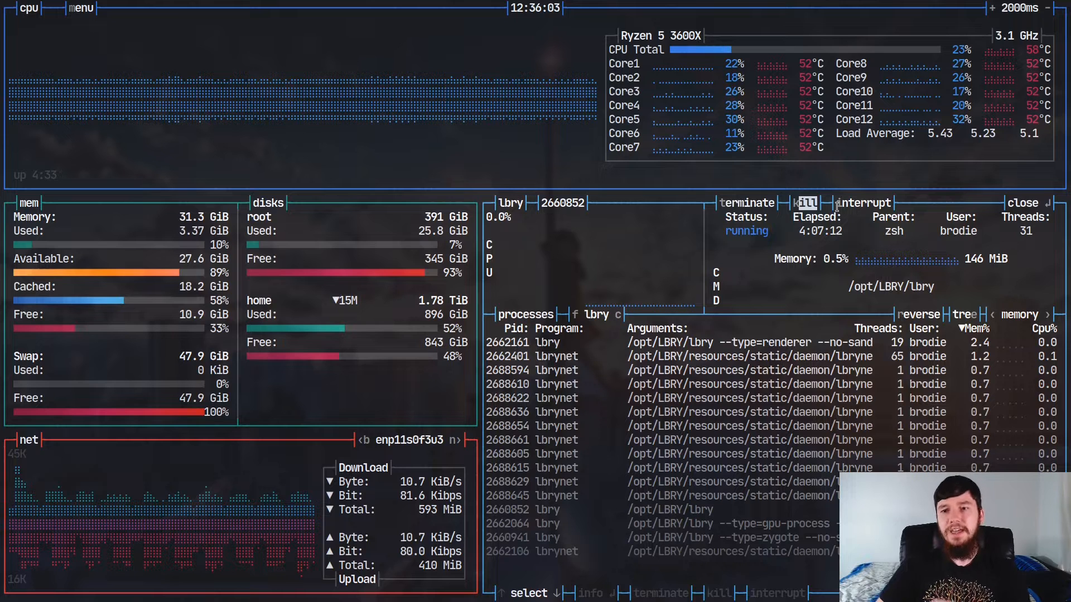
Step: Quit bashtop from its menu, returning to the zsh prompt beside htop
{"action": "left_click", "coordinate": [863, 203]}
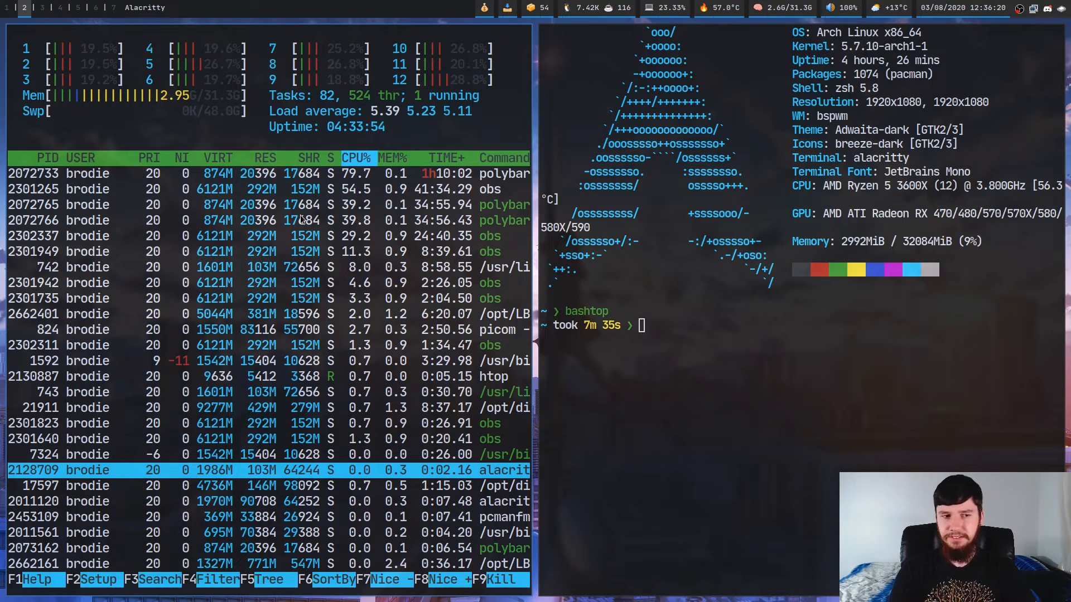
Step: Bring up htop's Send signal list for a process and move down through the signals
{"action": "left_click", "coordinate": [496, 579]}
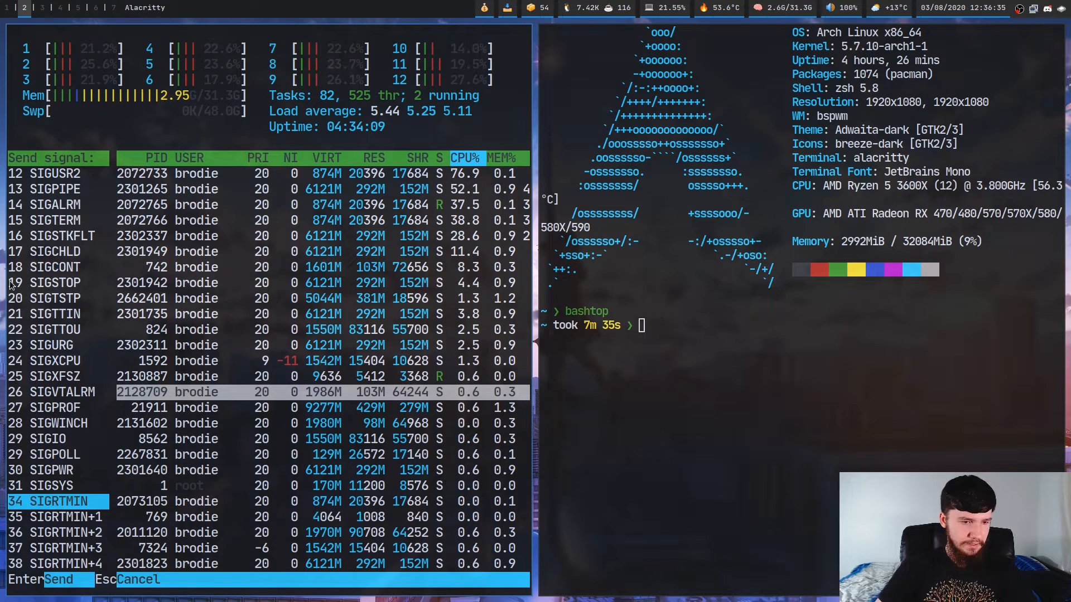
{"action": "key", "text": "Down"}
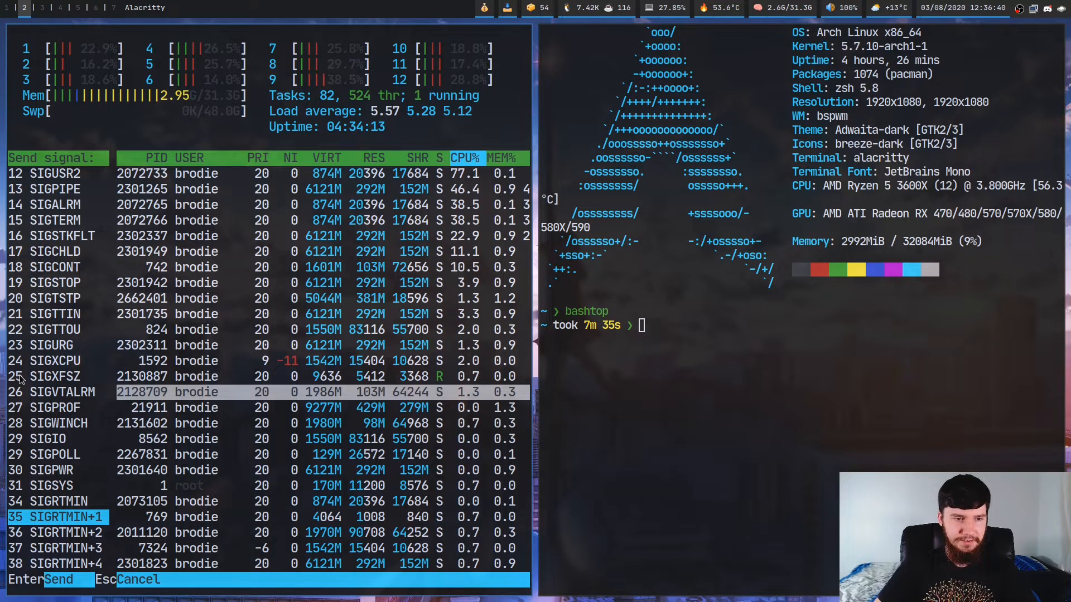
{"action": "scroll", "scroll_direction": "down", "scroll_amount": 3}
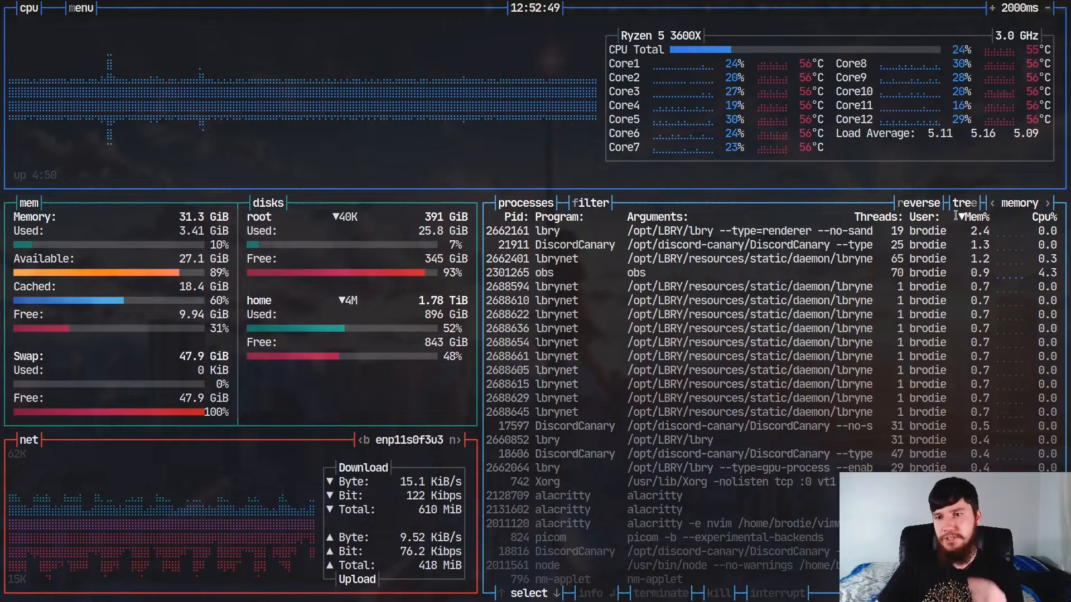
Step: Toggle reverse and tree view on bashtop's process list, then return to the flat list
{"action": "left_click", "coordinate": [965, 203]}
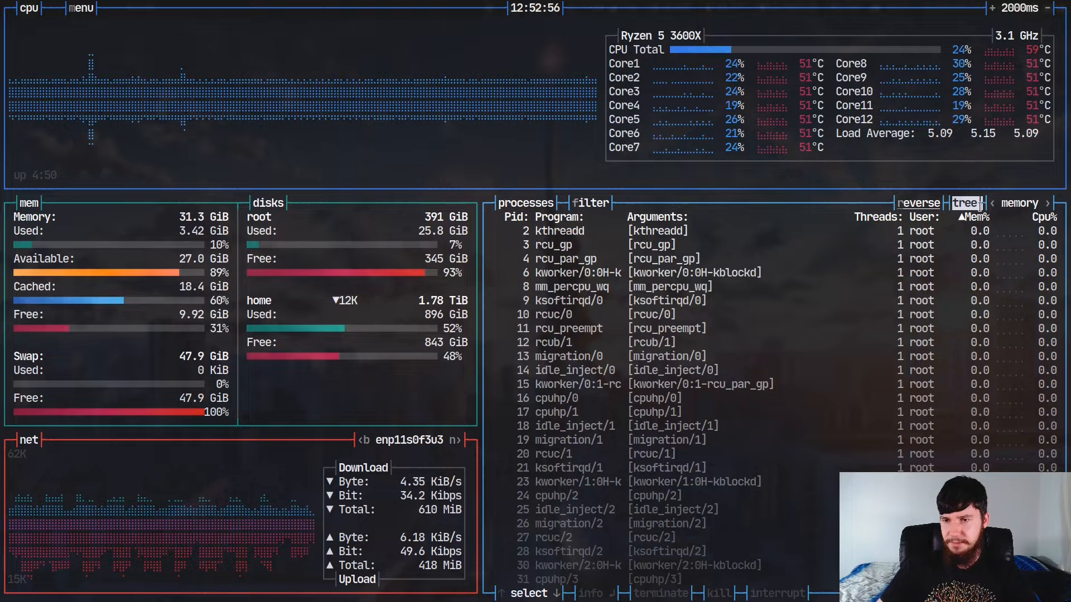
{"action": "left_click", "coordinate": [964, 203]}
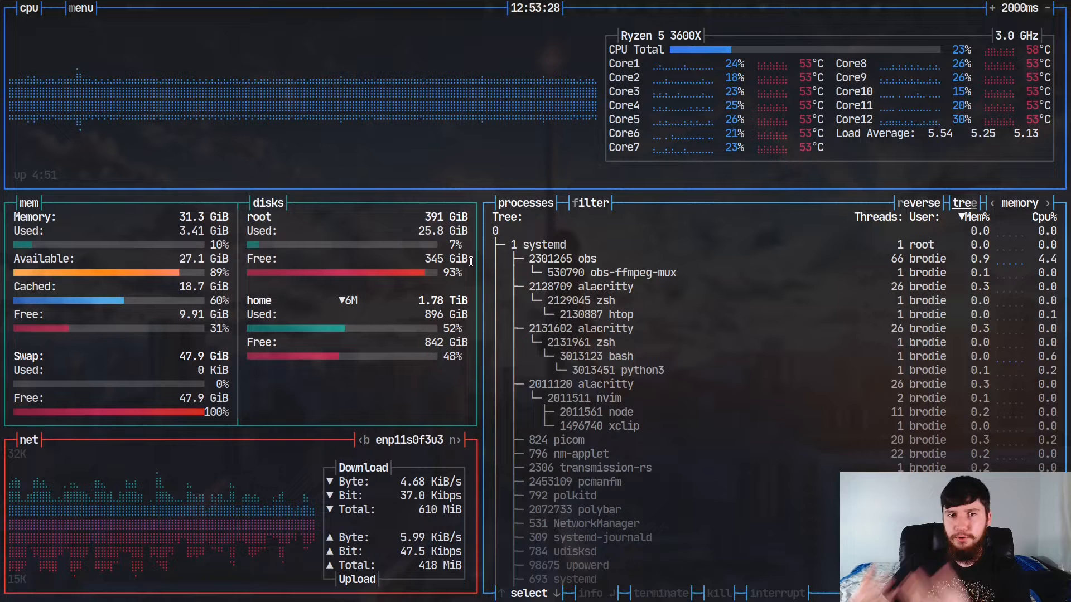
{"action": "left_click", "coordinate": [964, 203]}
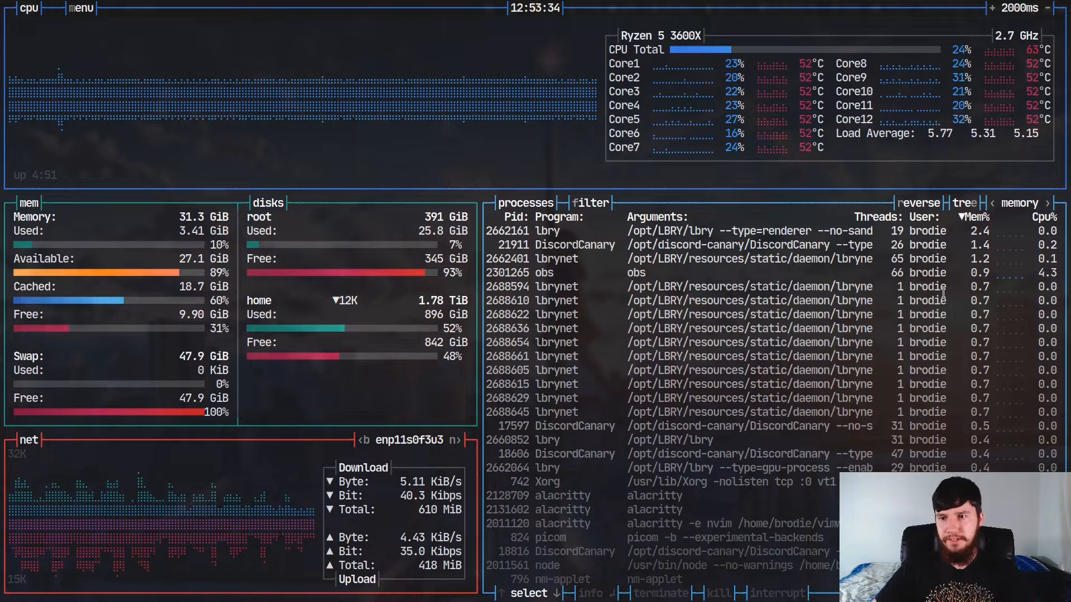
Step: Cycle the process sort through CPU, reversed PID, program, arguments and user
{"action": "left_click", "coordinate": [1020, 203]}
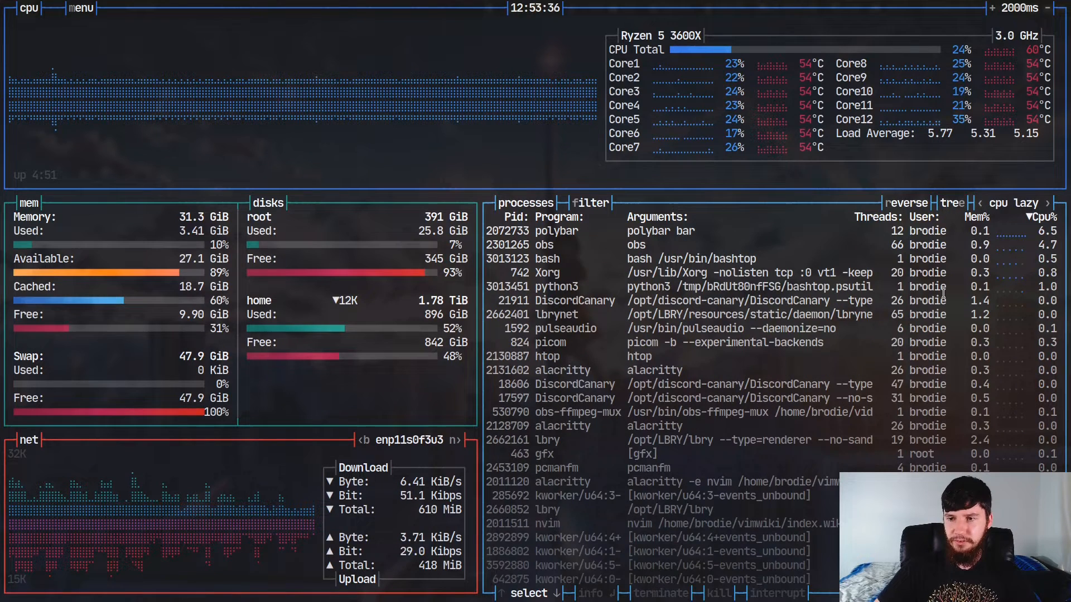
{"action": "left_click", "coordinate": [1017, 203]}
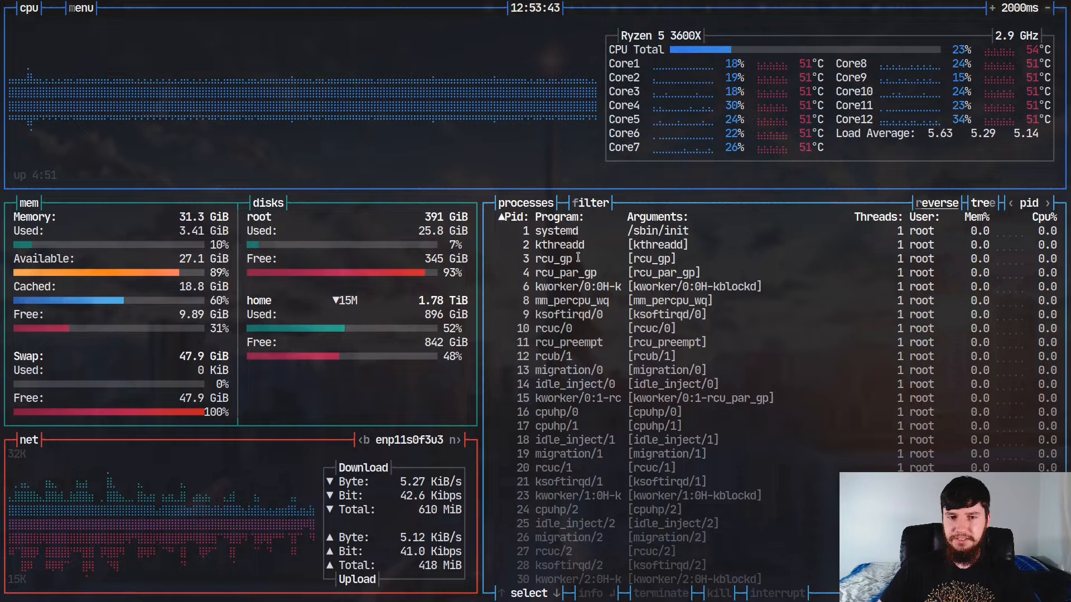
{"action": "left_click", "coordinate": [551, 231]}
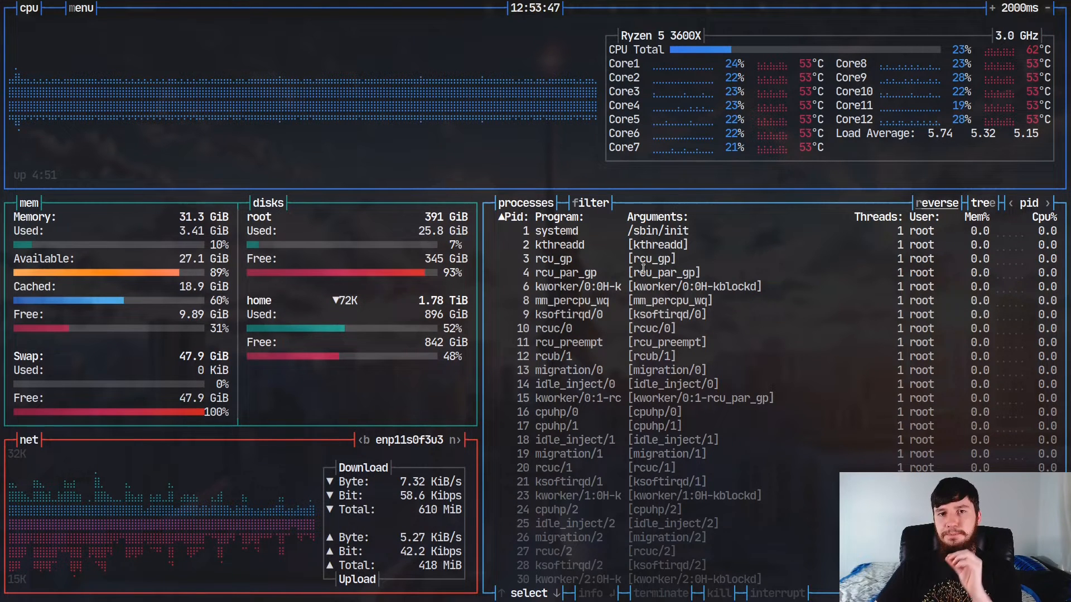
{"action": "left_click", "coordinate": [509, 216]}
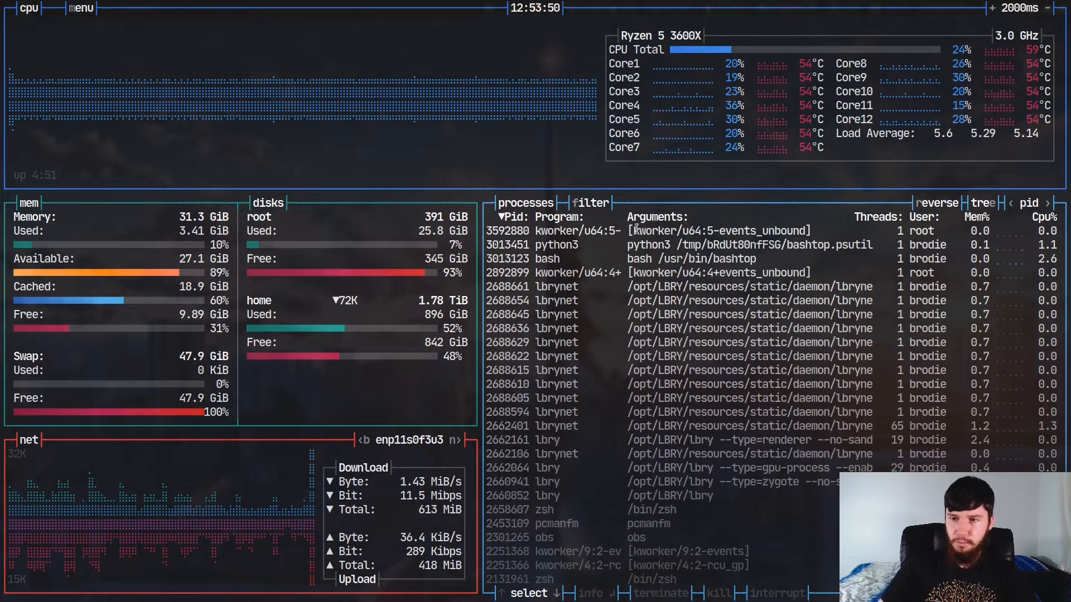
{"action": "left_click", "coordinate": [1018, 203]}
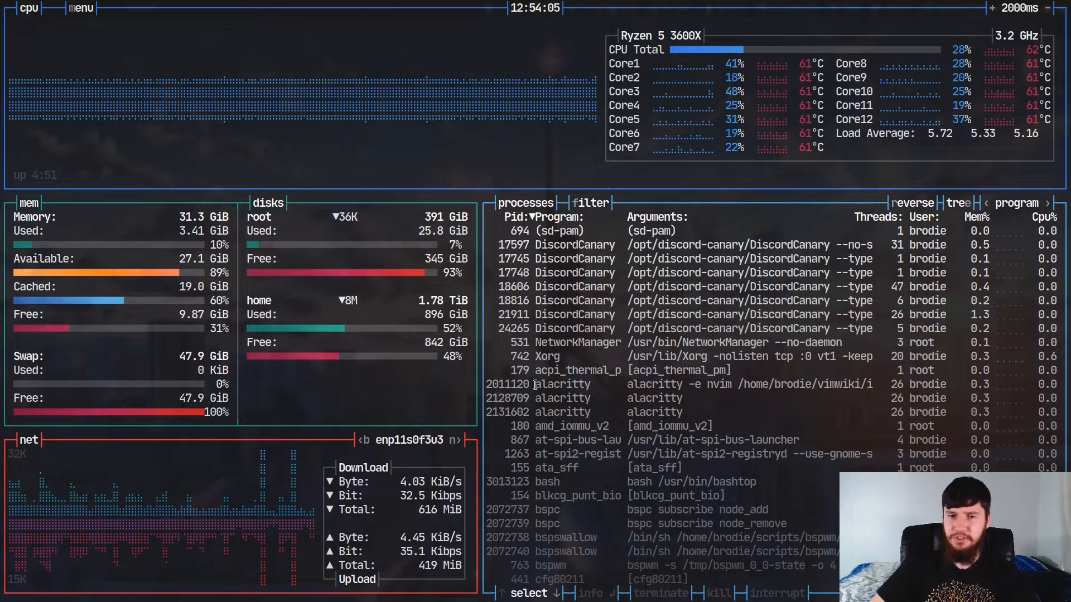
{"action": "left_click", "coordinate": [1017, 203]}
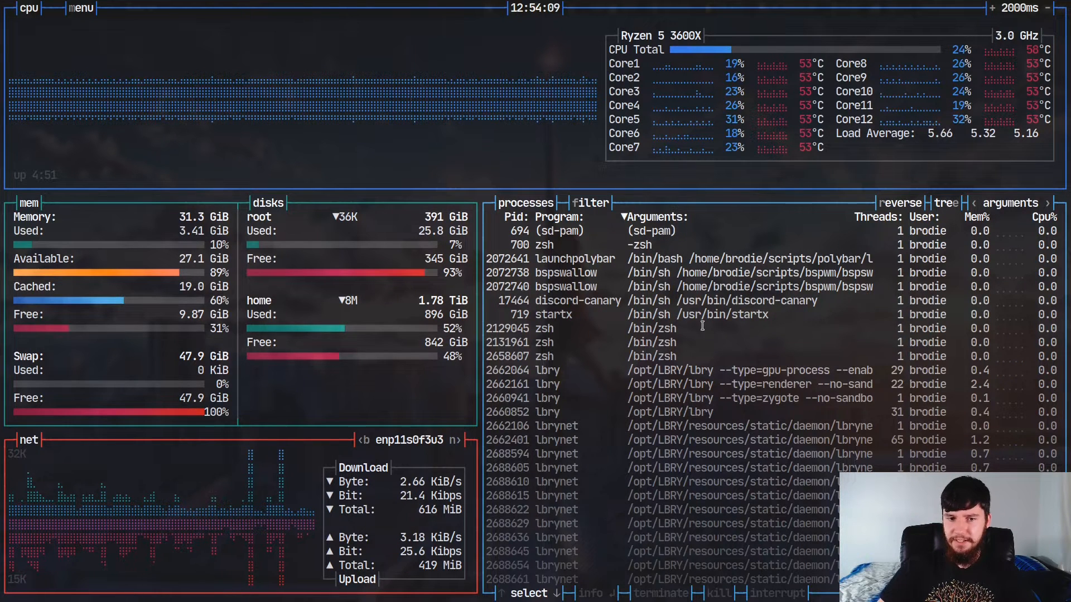
{"action": "left_click", "coordinate": [879, 216]}
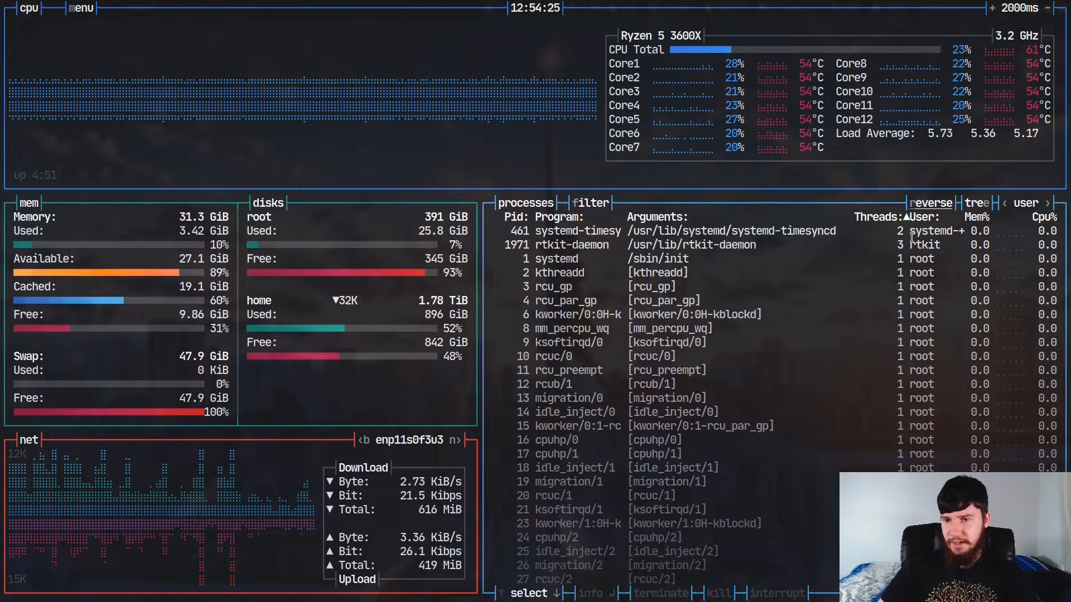
{"action": "left_click", "coordinate": [1048, 216]}
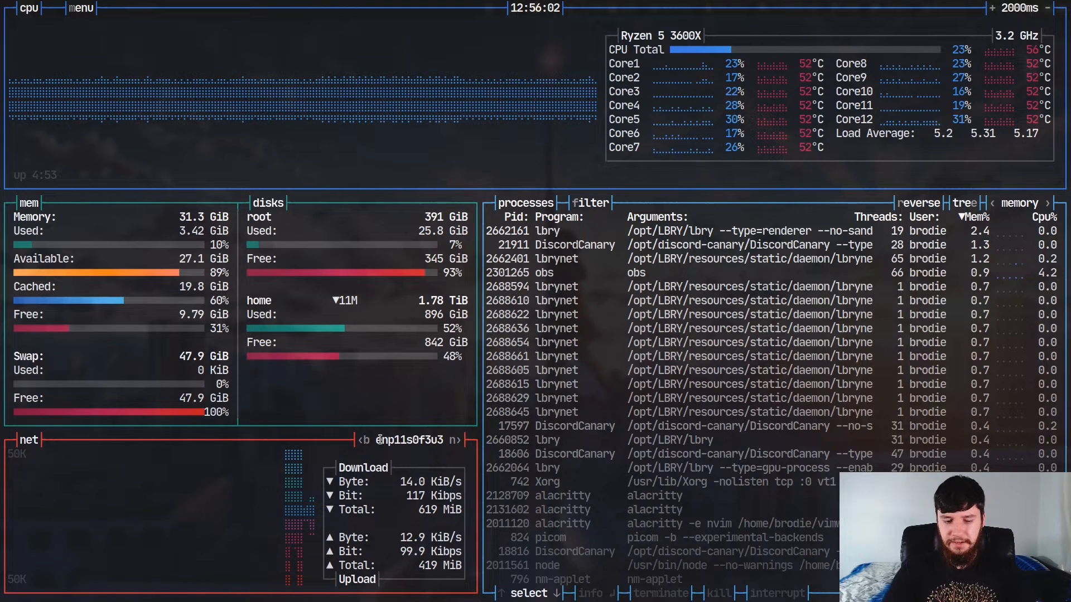
Step: Open bashtop's main menu over the memory-sorted process list
{"action": "left_click", "coordinate": [80, 7]}
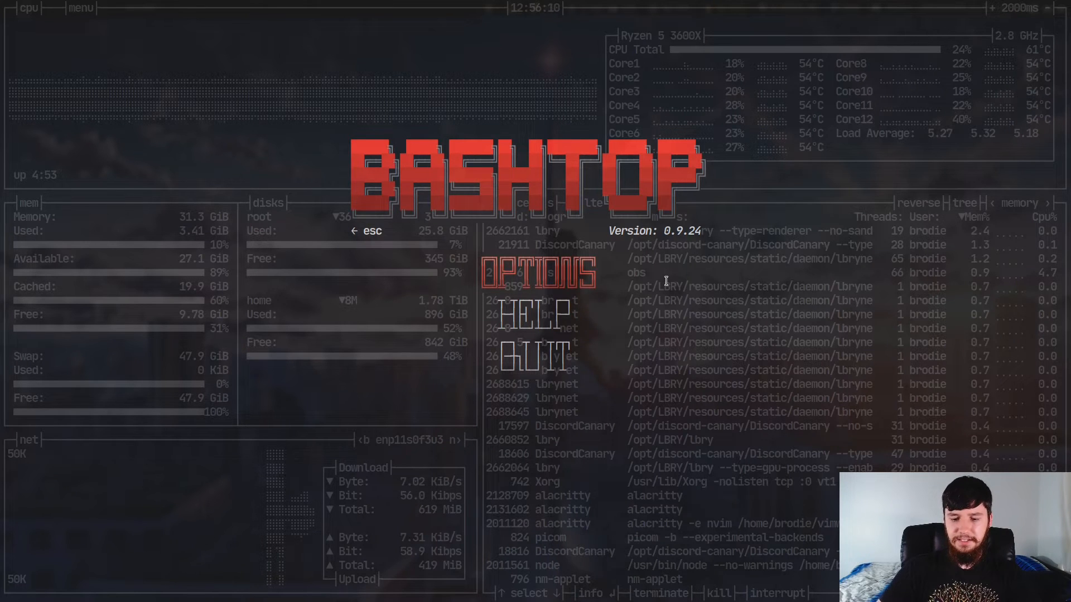
Step: Choose Options to show the color theme setting 'flat-remix' and its description
{"action": "left_click", "coordinate": [539, 271]}
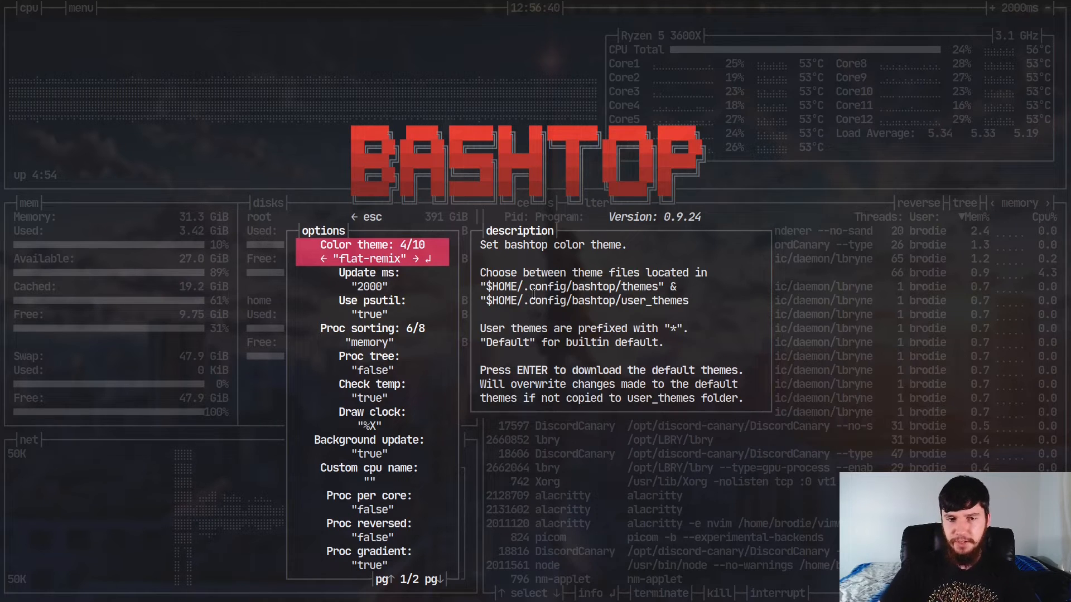
Step: Cycle through colour themes, previewing each, until monokai is applied
{"action": "key", "text": "left"}
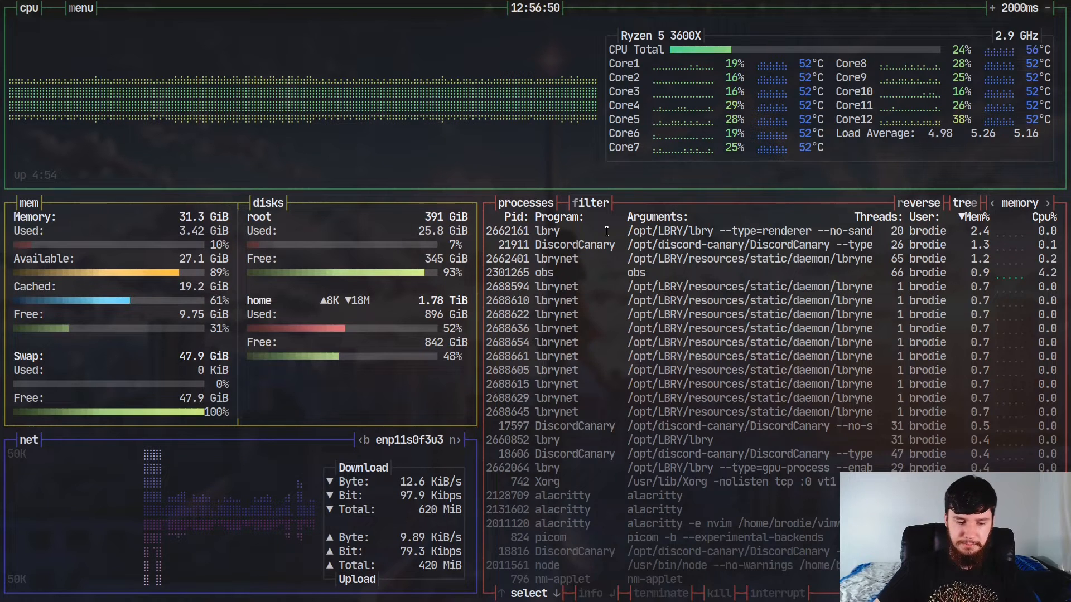
{"action": "left_click", "coordinate": [80, 7]}
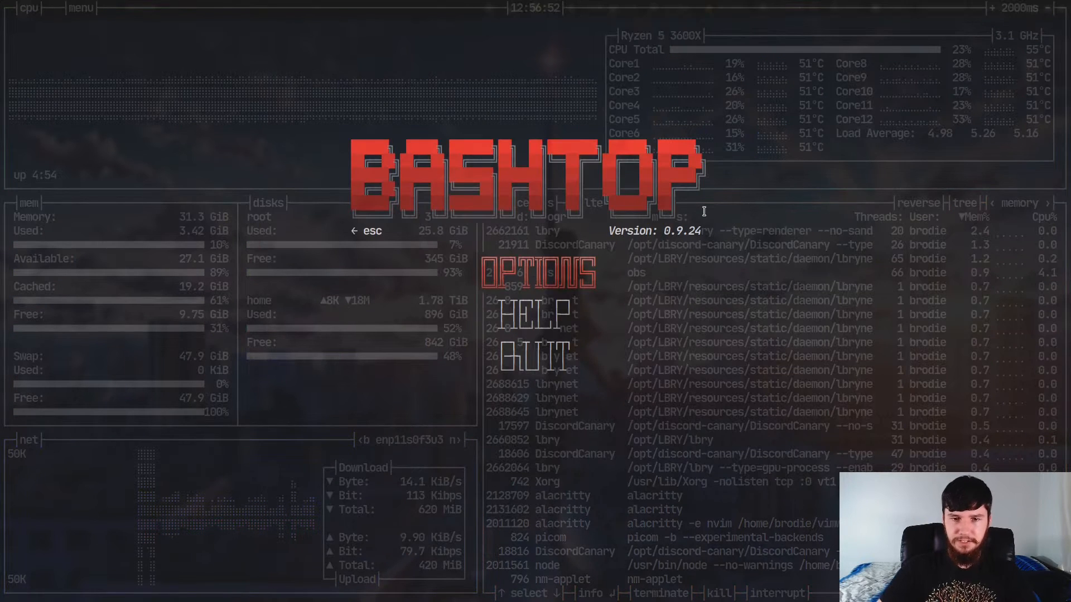
{"action": "left_click", "coordinate": [536, 271]}
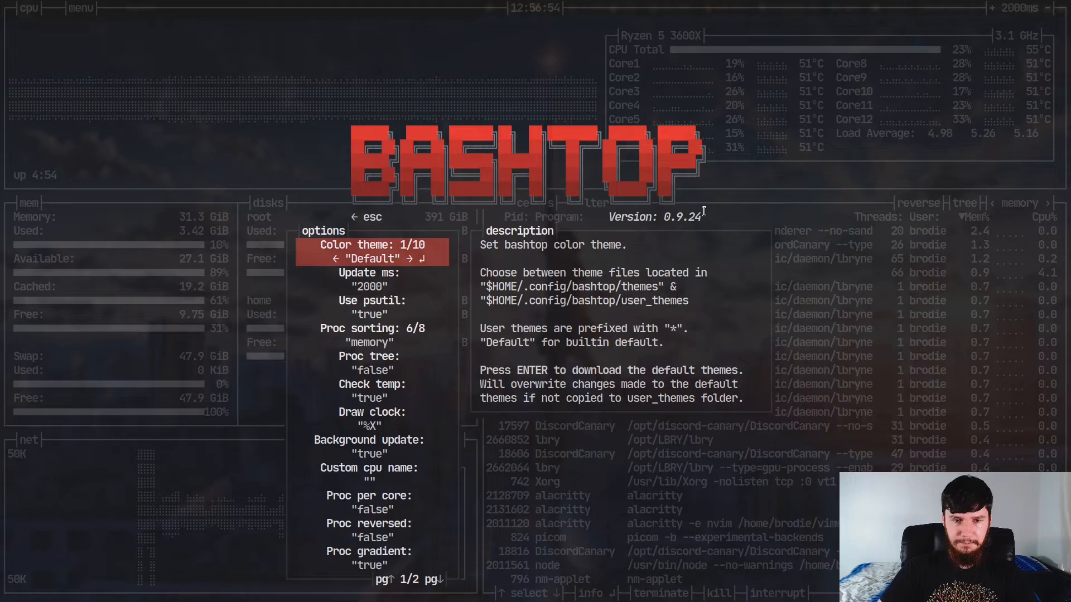
{"action": "key", "text": "right"}
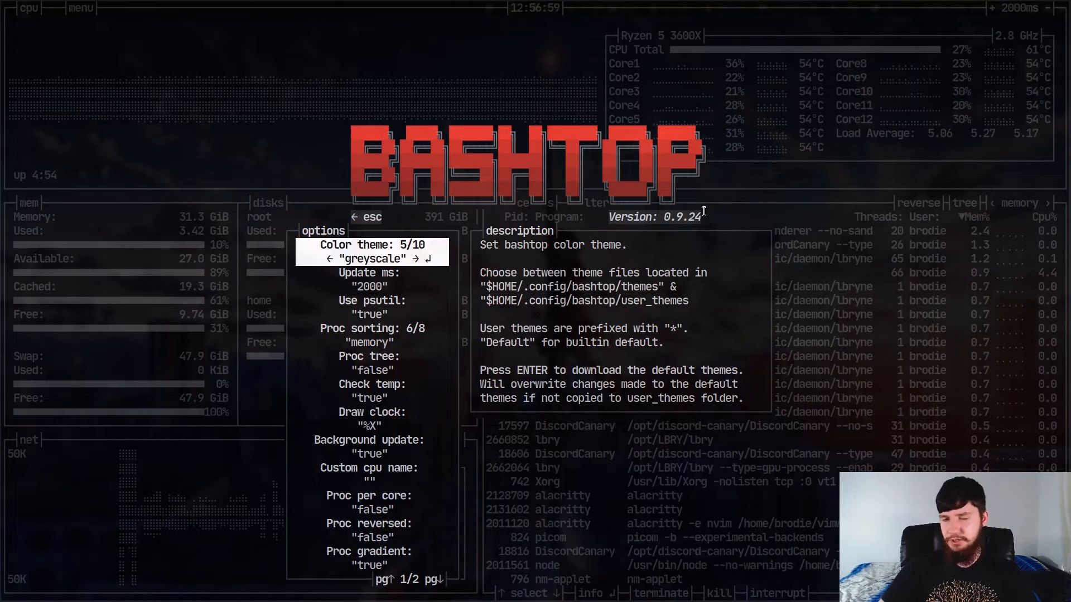
{"action": "key", "text": "right"}
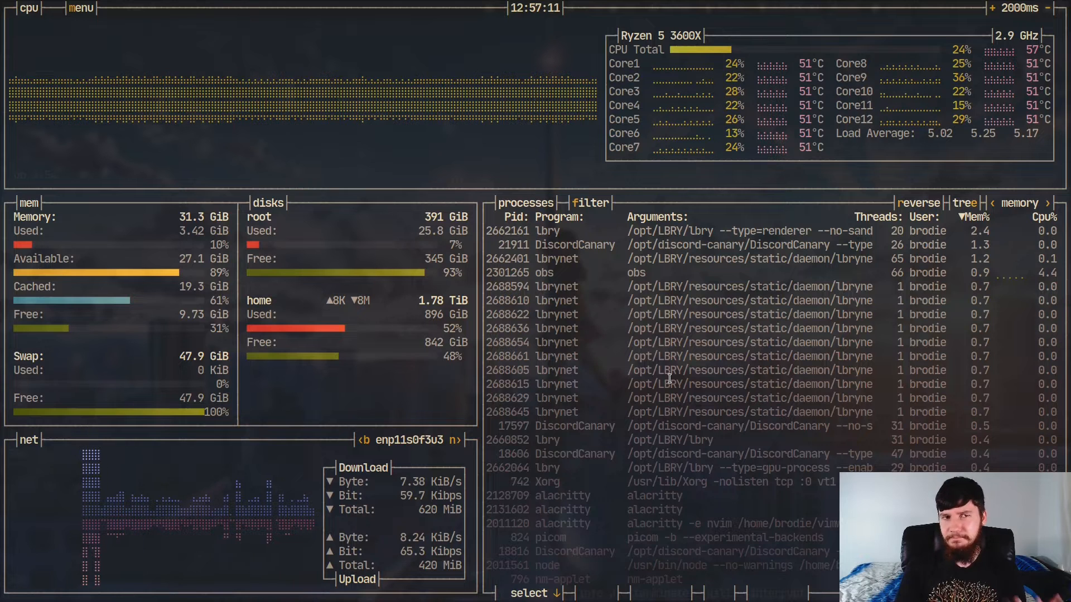
{"action": "left_click", "coordinate": [82, 7]}
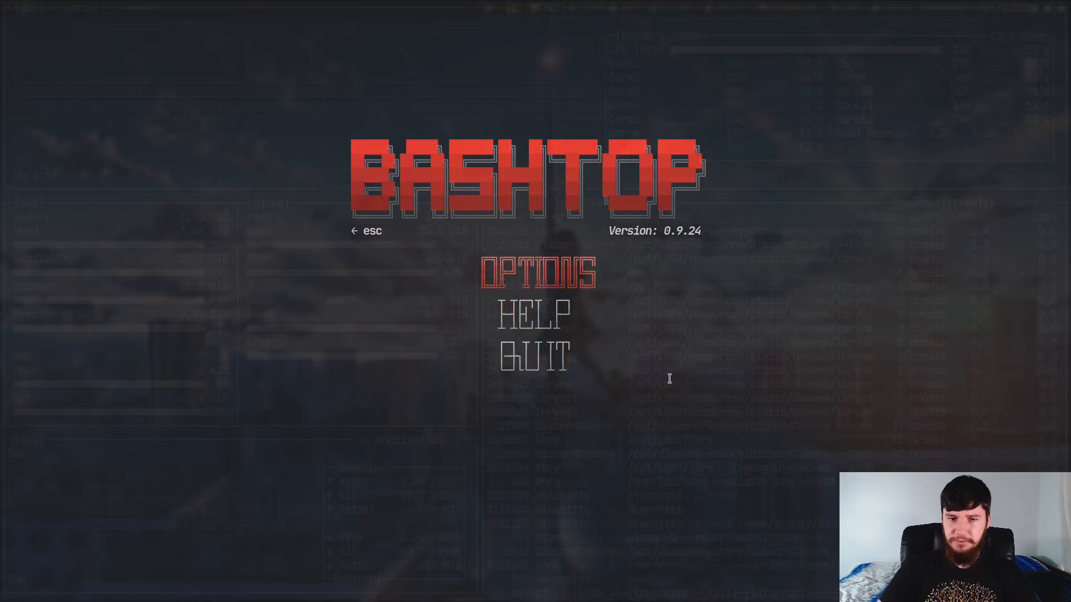
{"action": "left_click", "coordinate": [536, 273]}
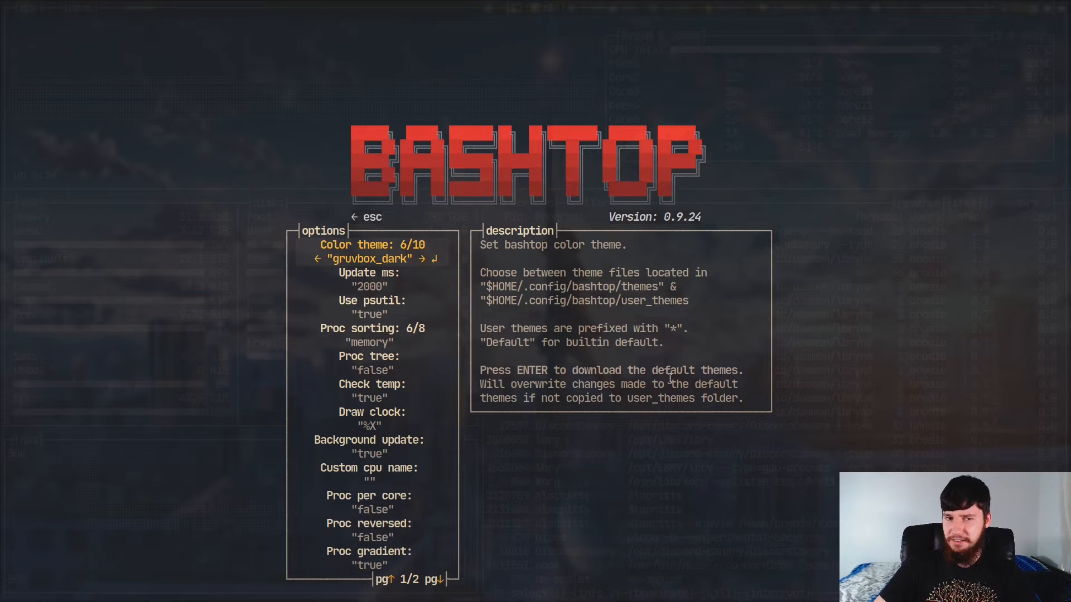
{"action": "key", "text": "right"}
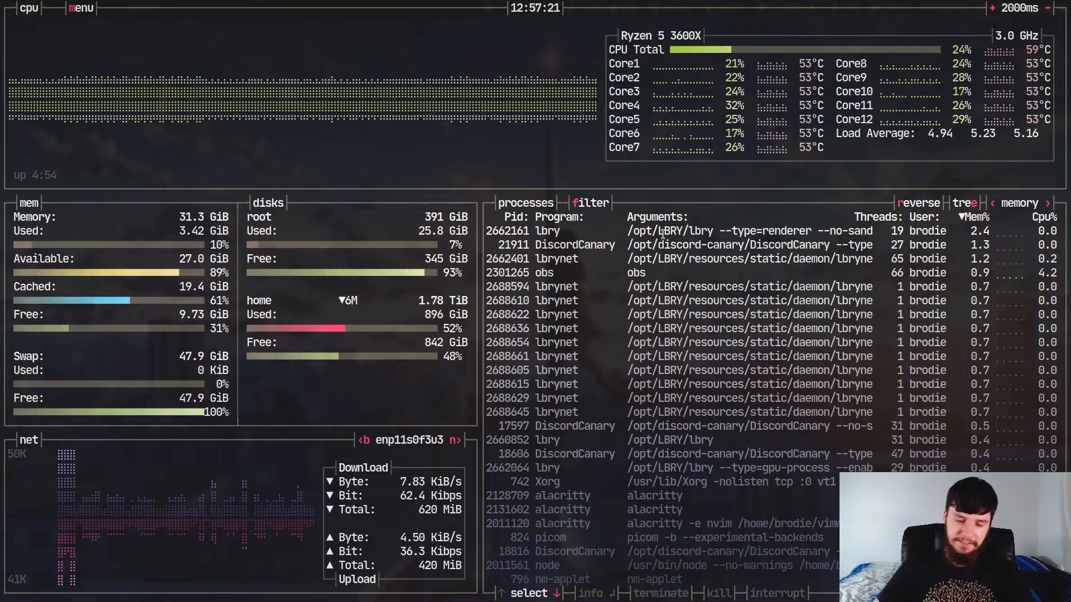
Step: Reopen the options and step through the update interval and clock format settings
{"action": "left_click", "coordinate": [80, 7]}
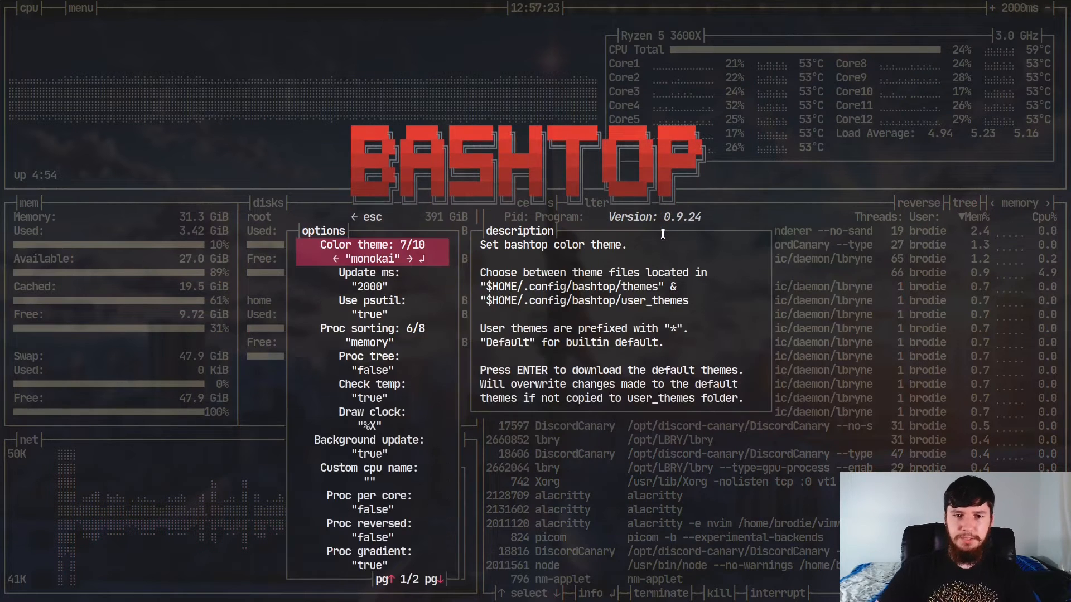
{"action": "key", "text": "Down"}
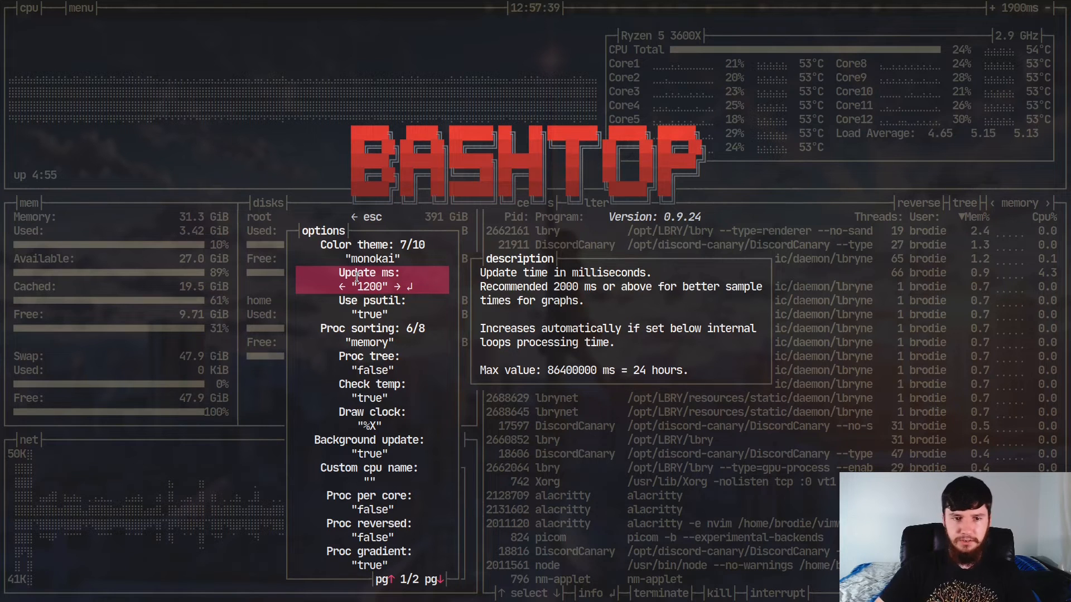
{"action": "key", "text": "Left"}
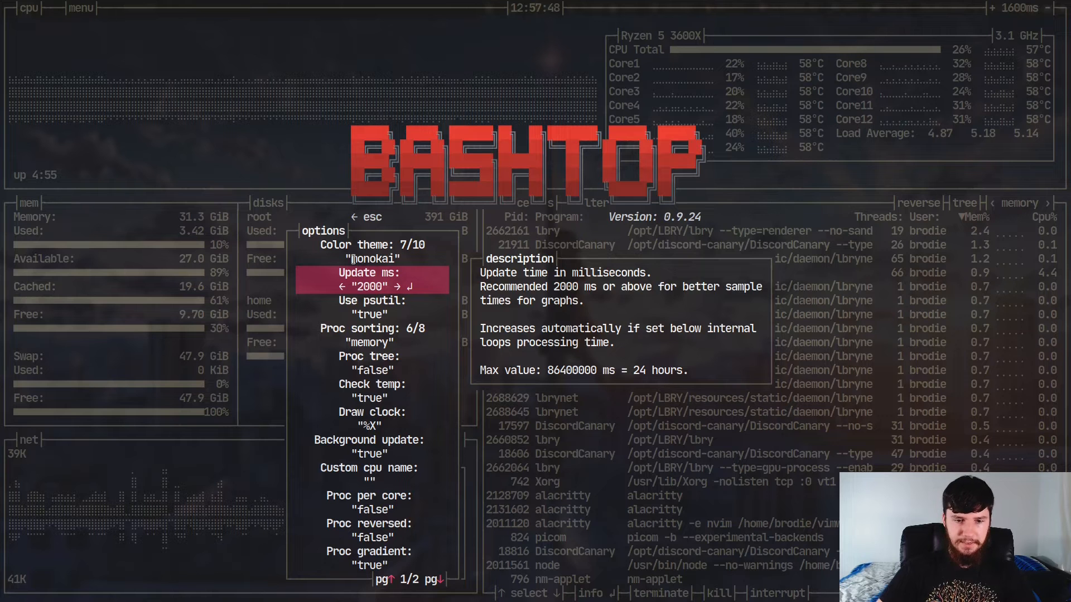
{"action": "key", "text": "Down"}
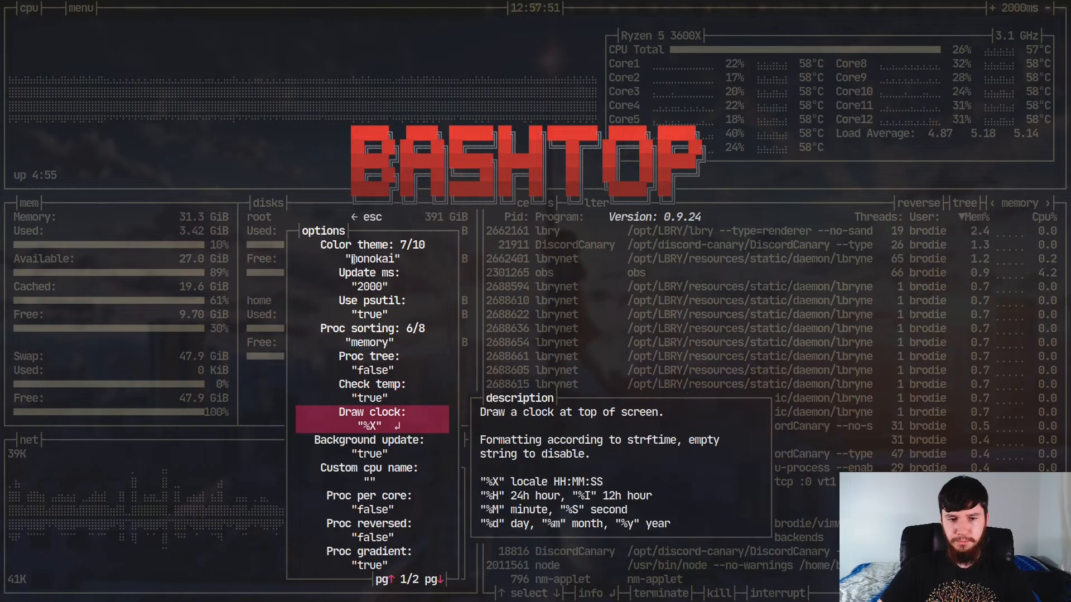
{"action": "key", "text": "Down"}
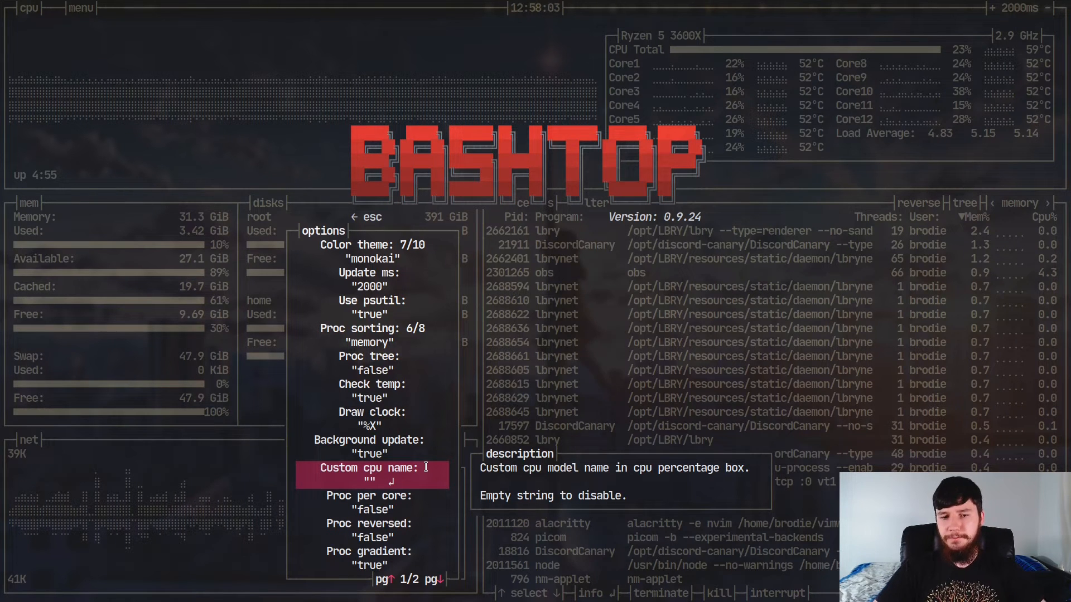
Step: Try '_RyzenCPU' as the custom CPU name, then browse Proc gradient and Proc reversed
{"action": "type", "text": "_"}
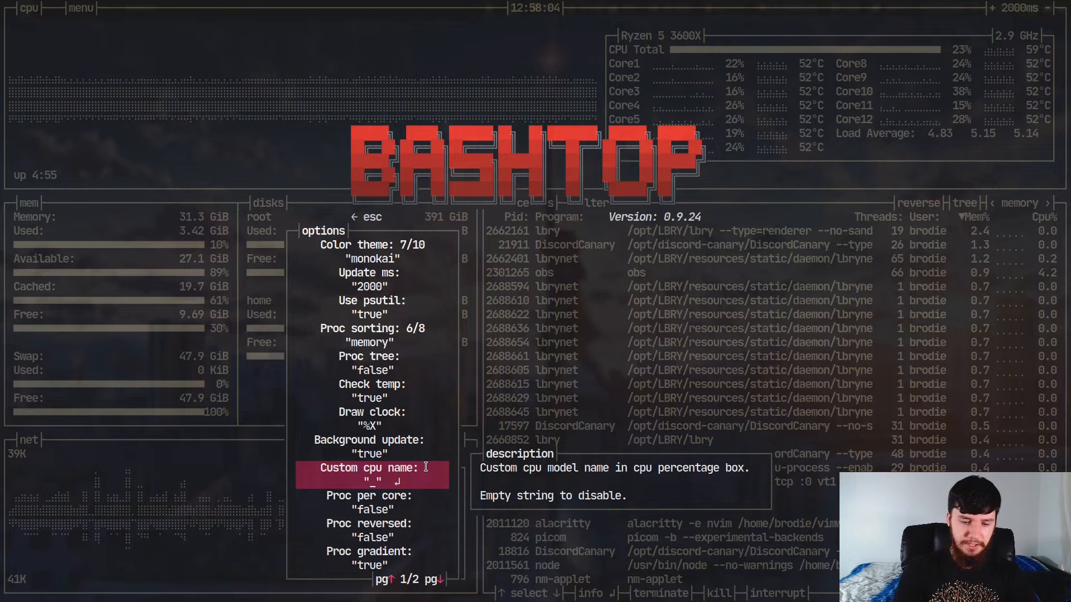
{"action": "type", "text": "Ry"}
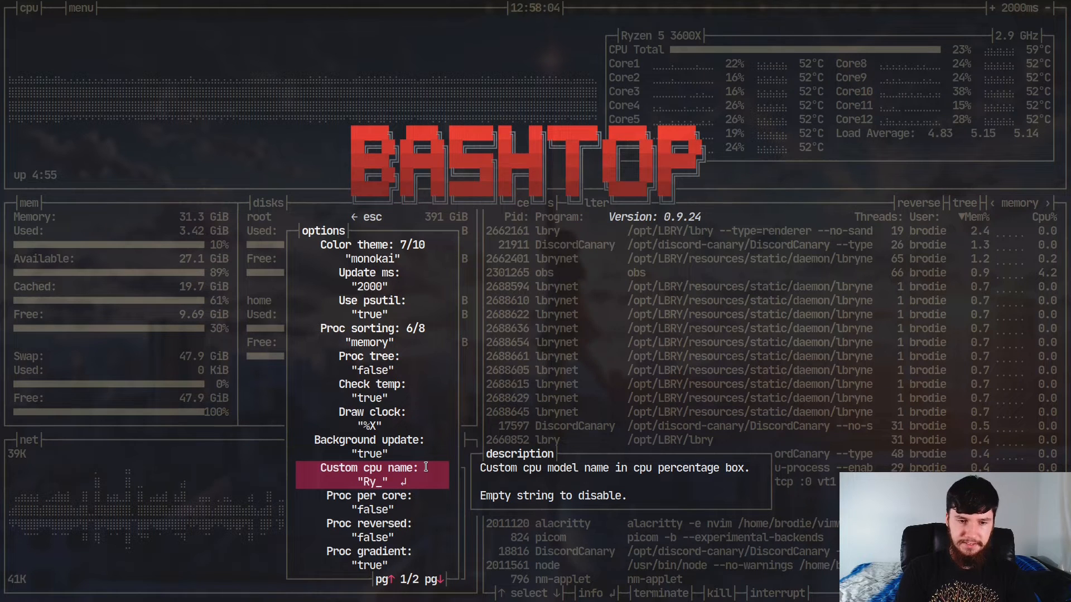
{"action": "type", "text": "zen"}
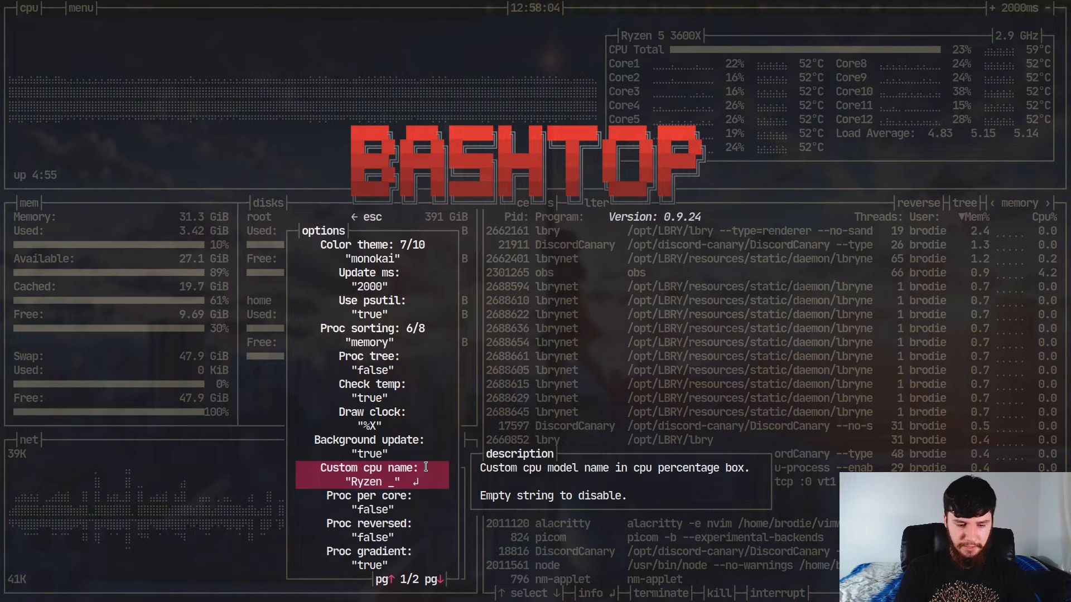
{"action": "type", "text": "CPU"}
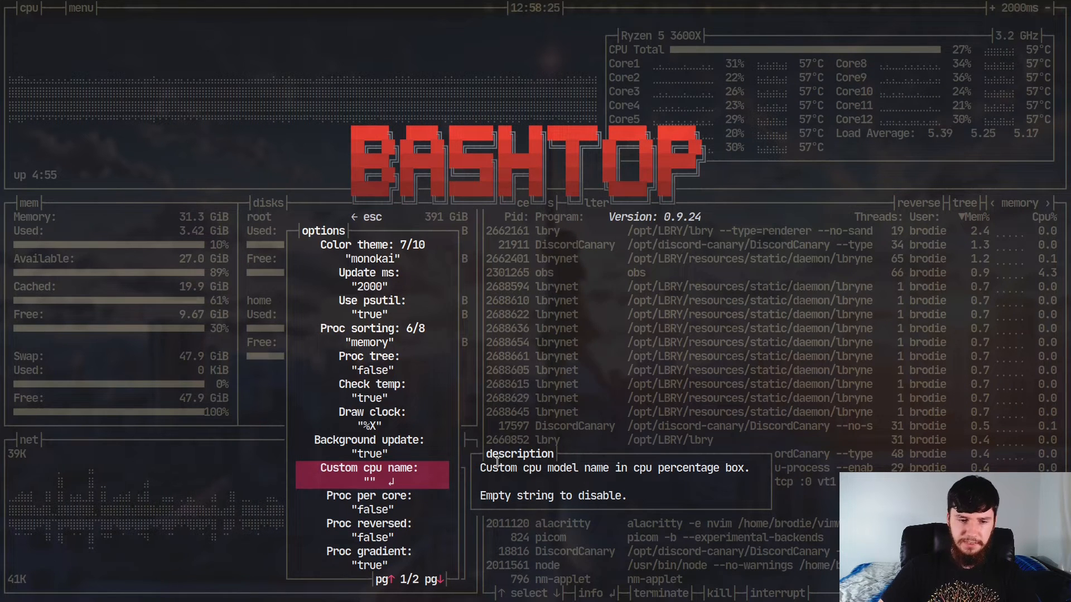
{"action": "key", "text": "Down"}
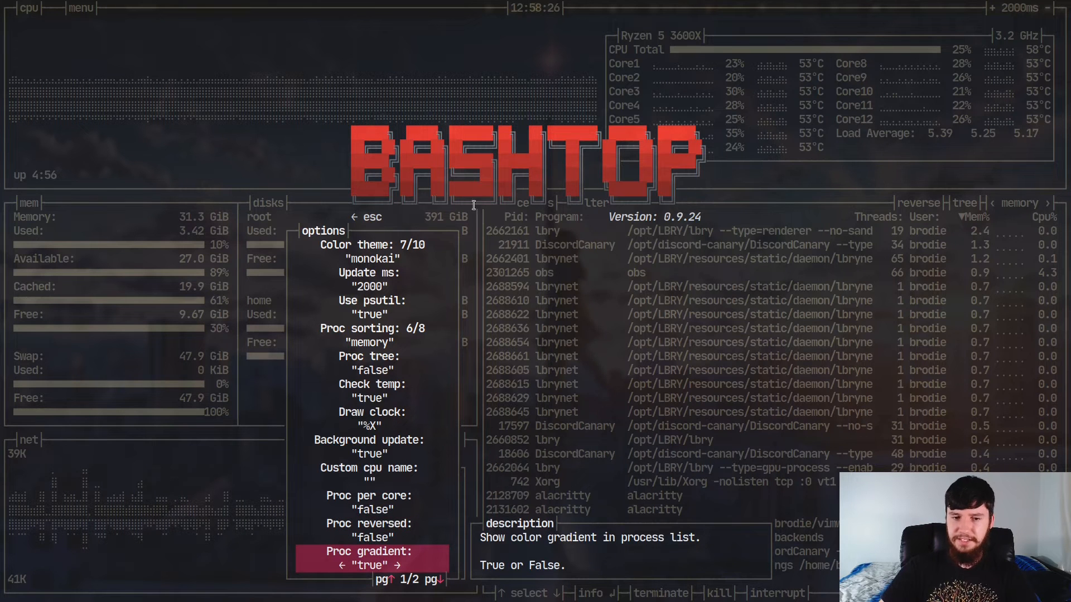
{"action": "key", "text": "up"}
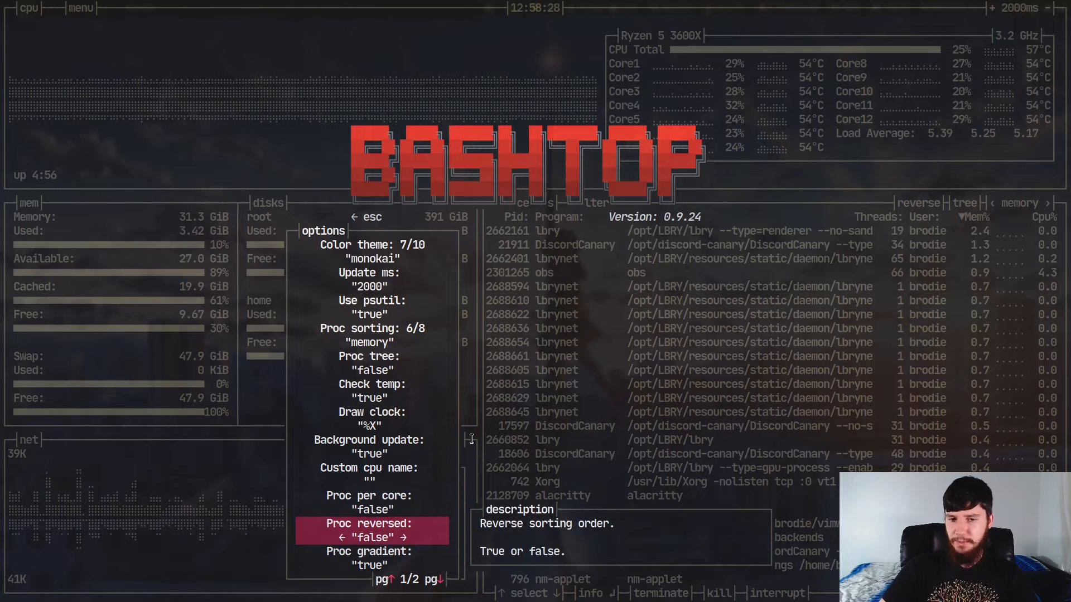
{"action": "key", "text": "Down"}
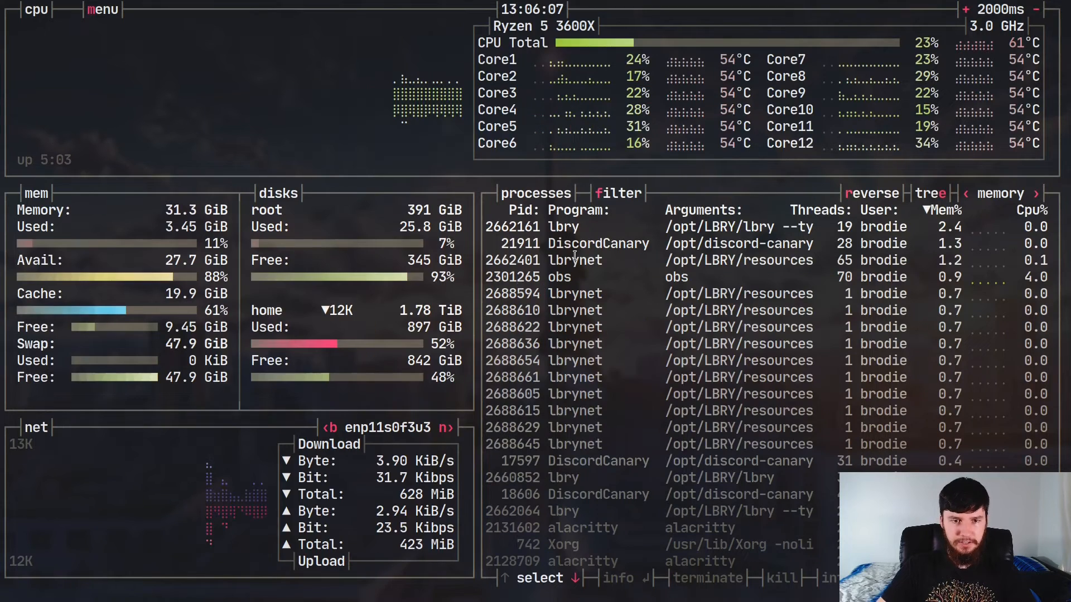
Step: Show bashtop's help window listing every key binding over the monokai theme
{"action": "key", "text": "h"}
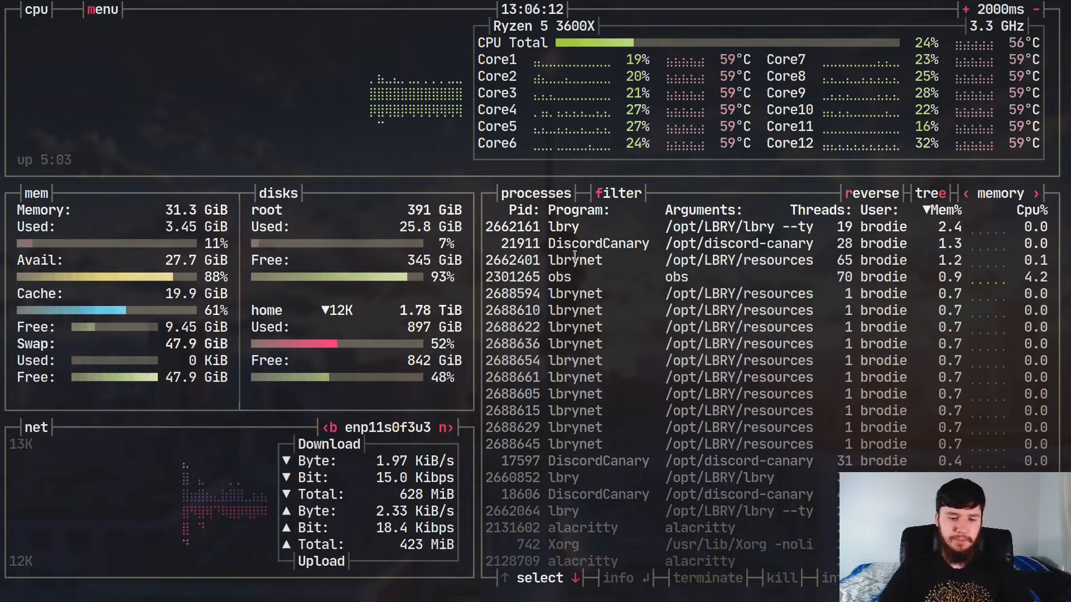
{"action": "key", "text": "h"}
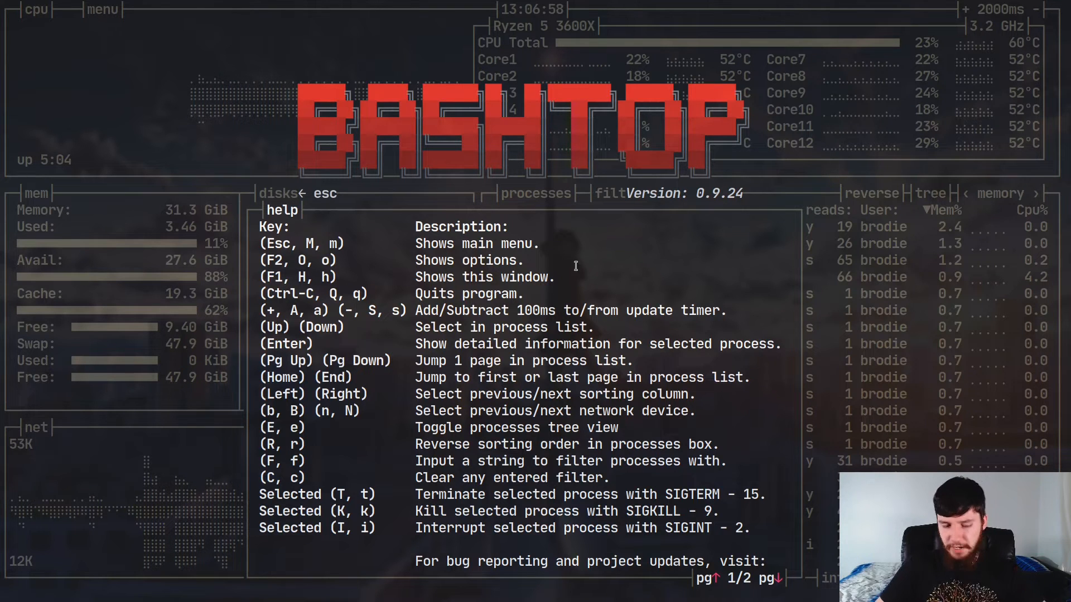
Step: Dismiss the keybinding help window with Escape
{"action": "key", "text": "Escape"}
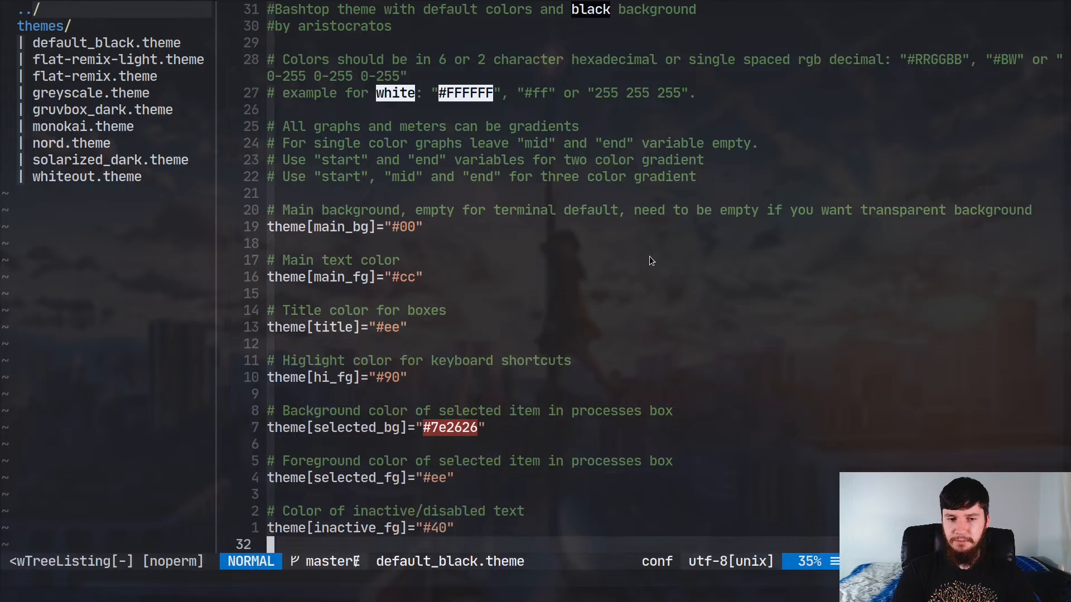
Step: Scroll through the colour variables in the default_black theme file
{"action": "scroll", "scroll_direction": "down", "scroll_amount": 3}
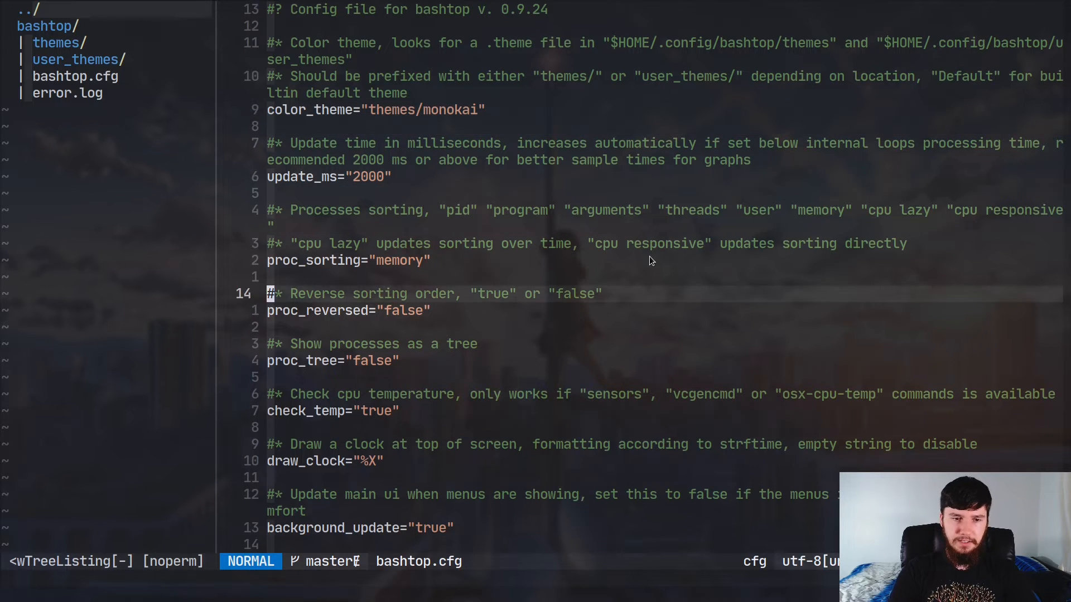
Step: Scroll through bashtop.cfg from color_theme and proc_sorting to custom_cpu_name, then quit Neovim
{"action": "key", "text": "j"}
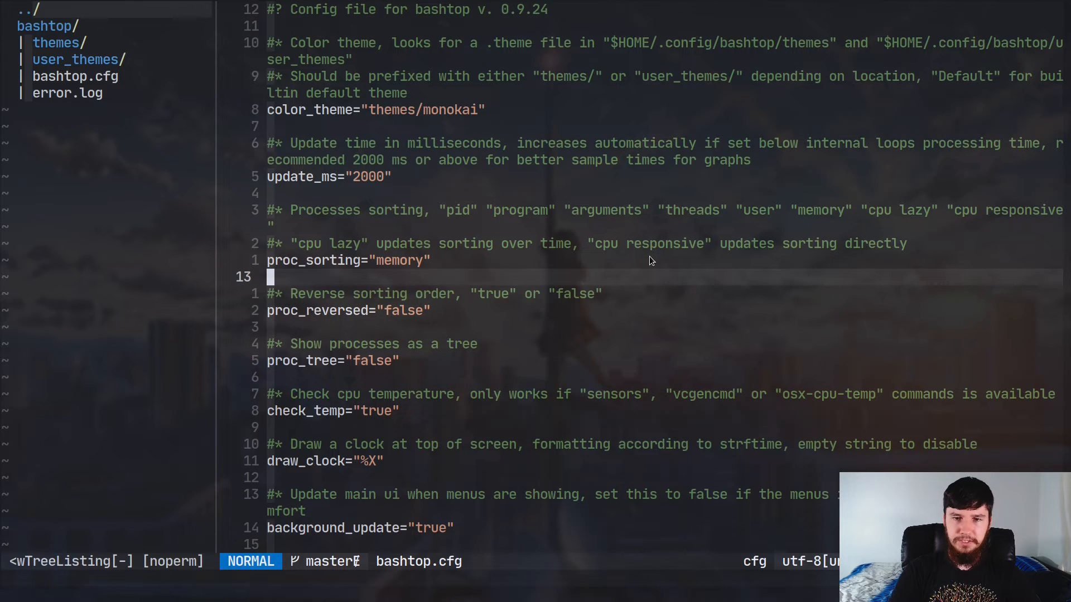
{"action": "scroll", "scroll_direction": "down", "scroll_amount": 3}
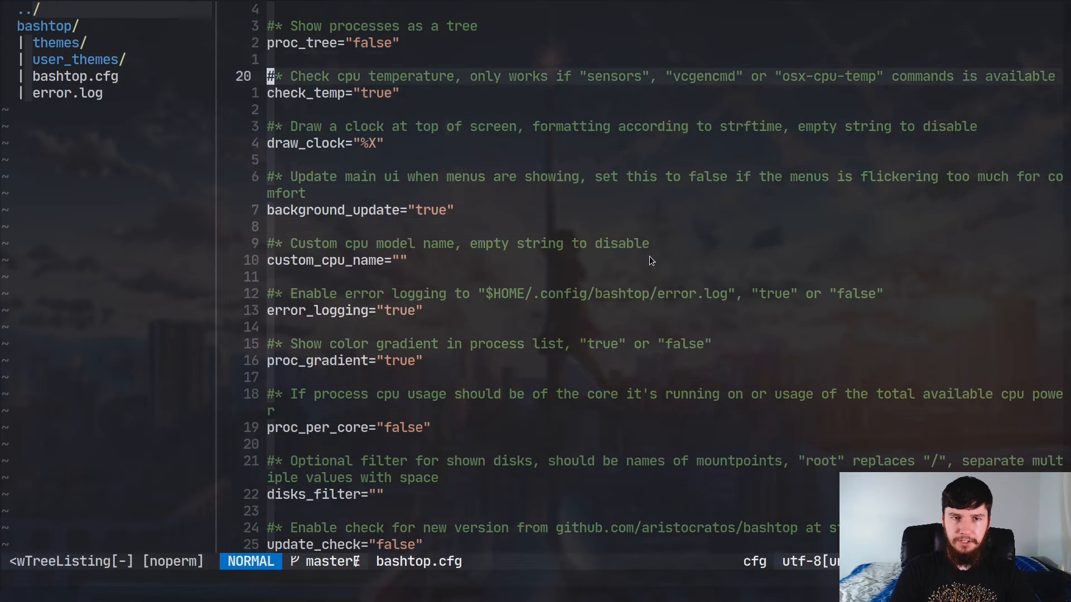
{"action": "scroll", "scroll_direction": "up", "scroll_amount": 3}
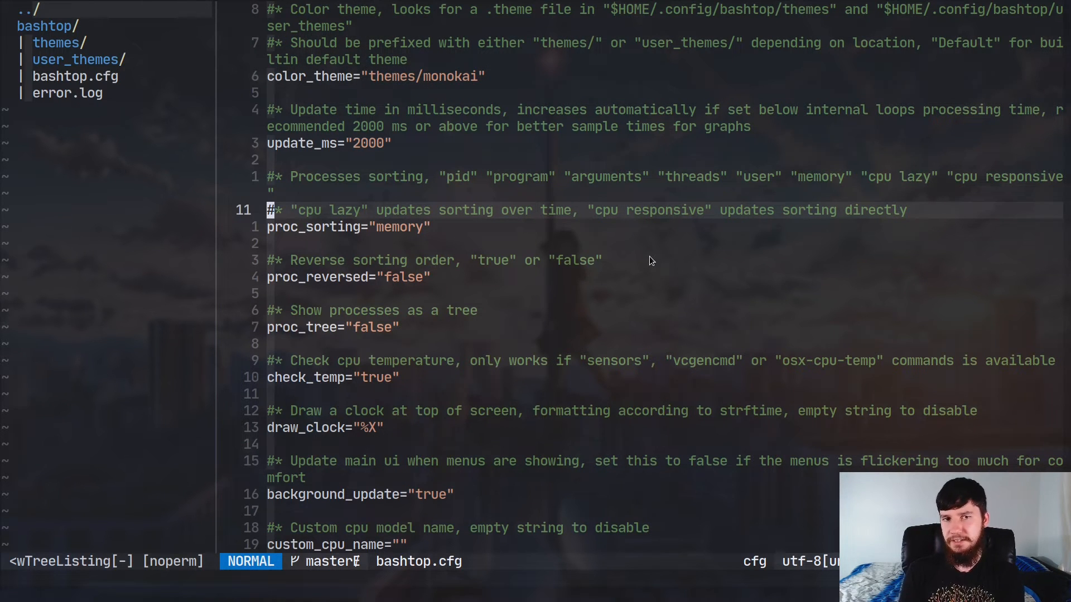
{"action": "key", "text": "i"}
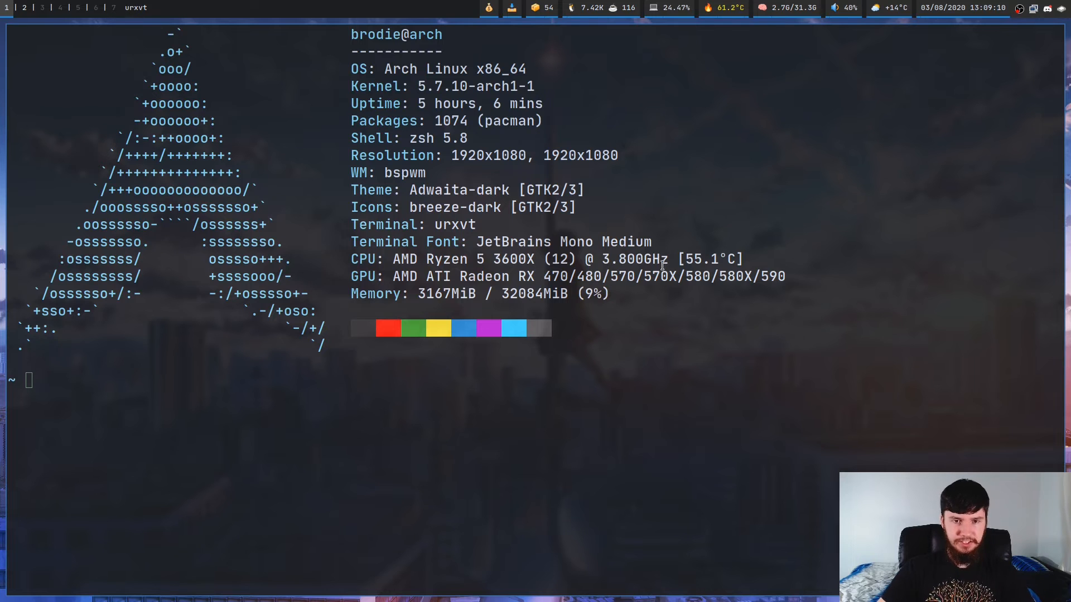
Step: Run bashtop from the urxvt shell prompt
{"action": "type", "text": "bash"}
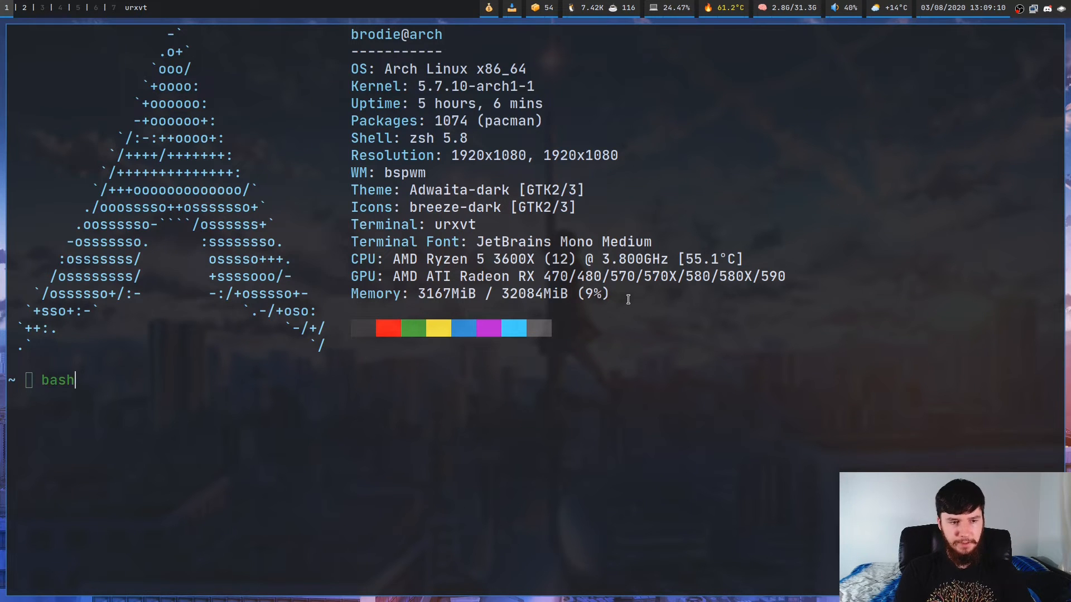
{"action": "key", "text": "Return"}
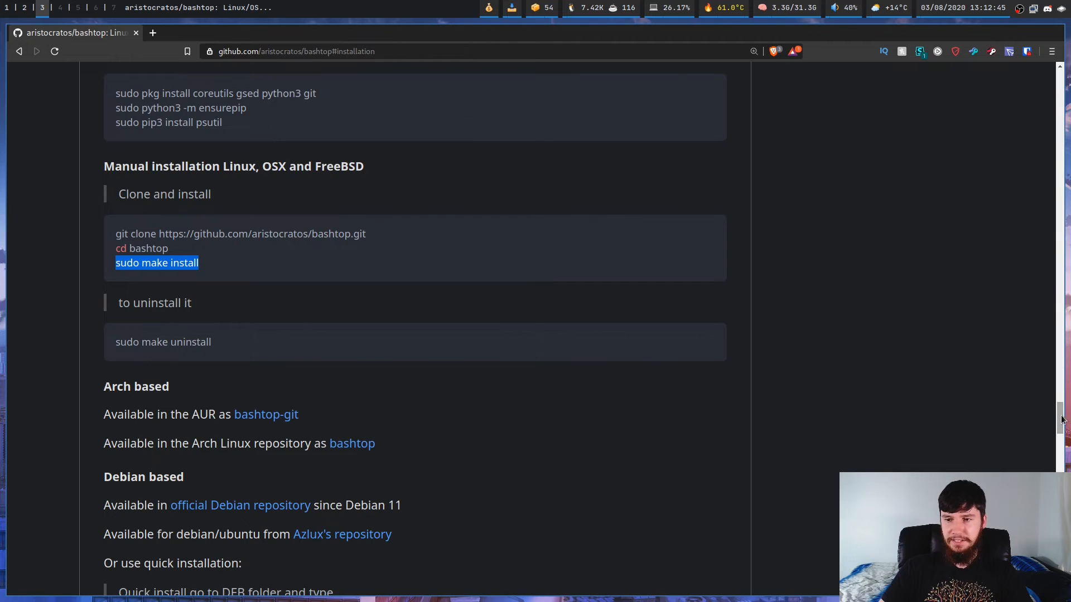
Step: Scroll the GitHub README from Installation past OSX, FreeBSD and manual steps to Arch and Debian packages
{"action": "scroll", "scroll_direction": "up", "scroll_amount": 3}
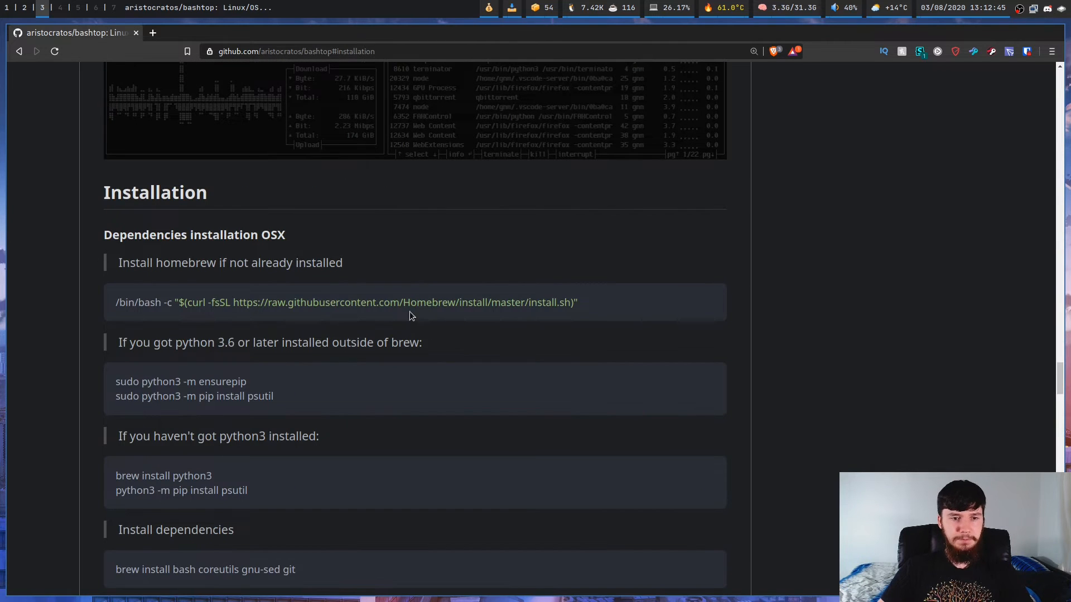
{"action": "mouse_move", "coordinate": [228, 335]}
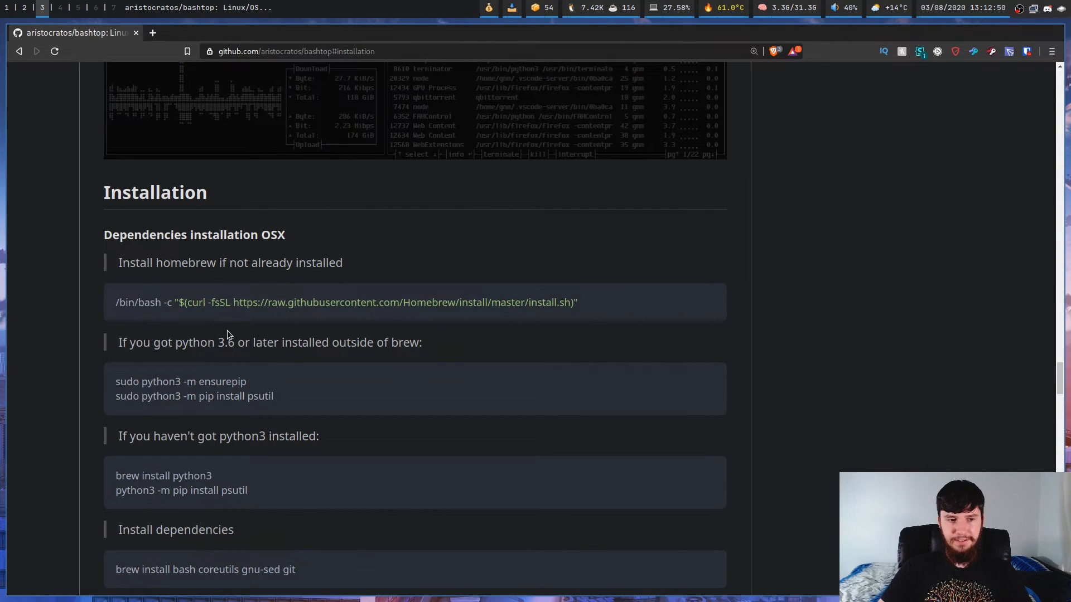
{"action": "double_click", "coordinate": [157, 322]}
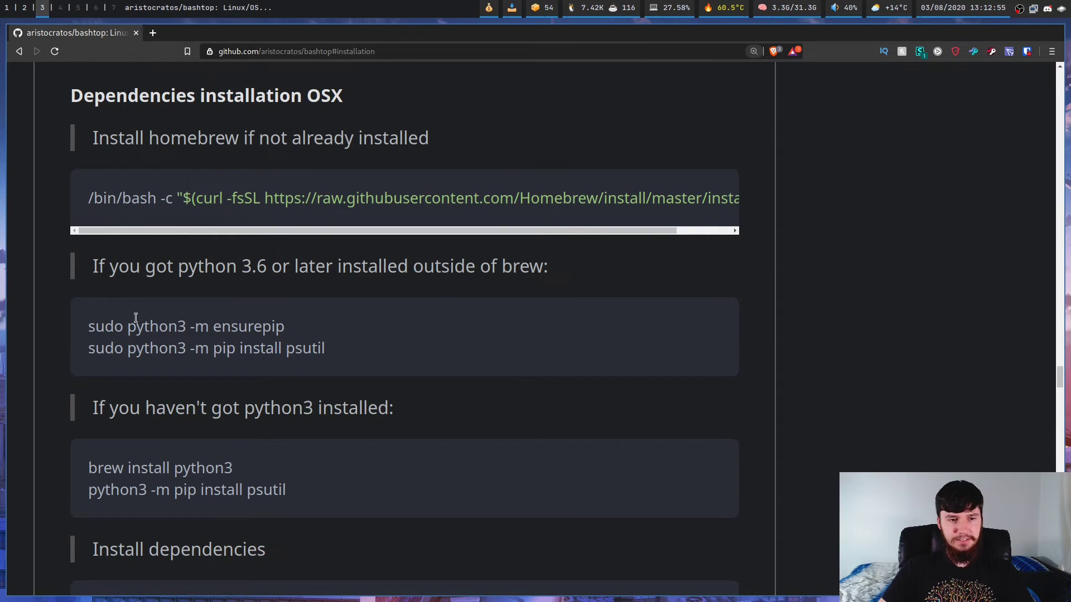
{"action": "mouse_move", "coordinate": [27, 227]}
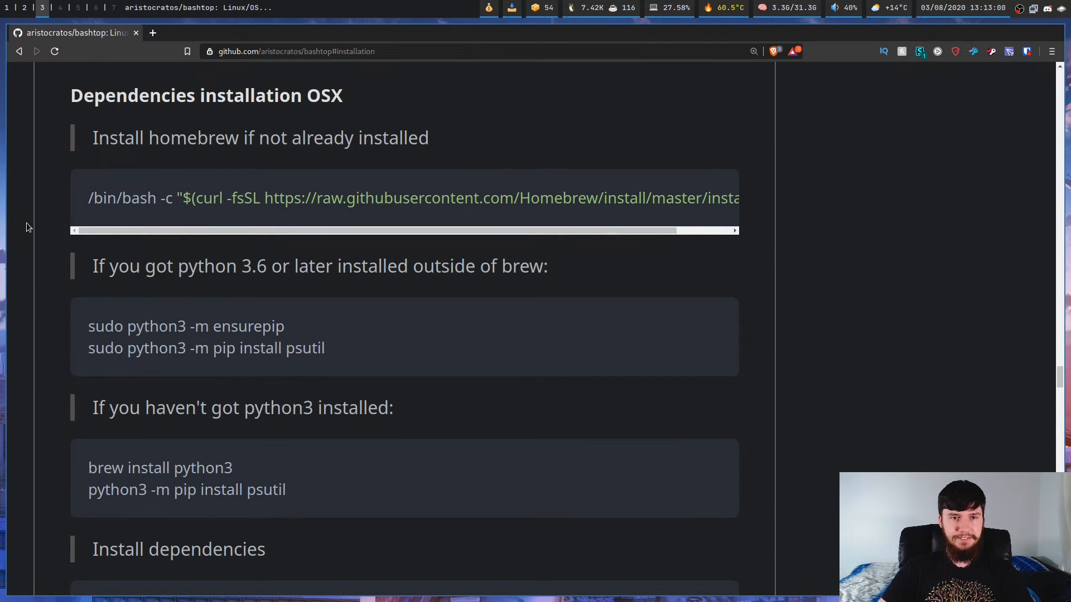
{"action": "mouse_move", "coordinate": [155, 346]}
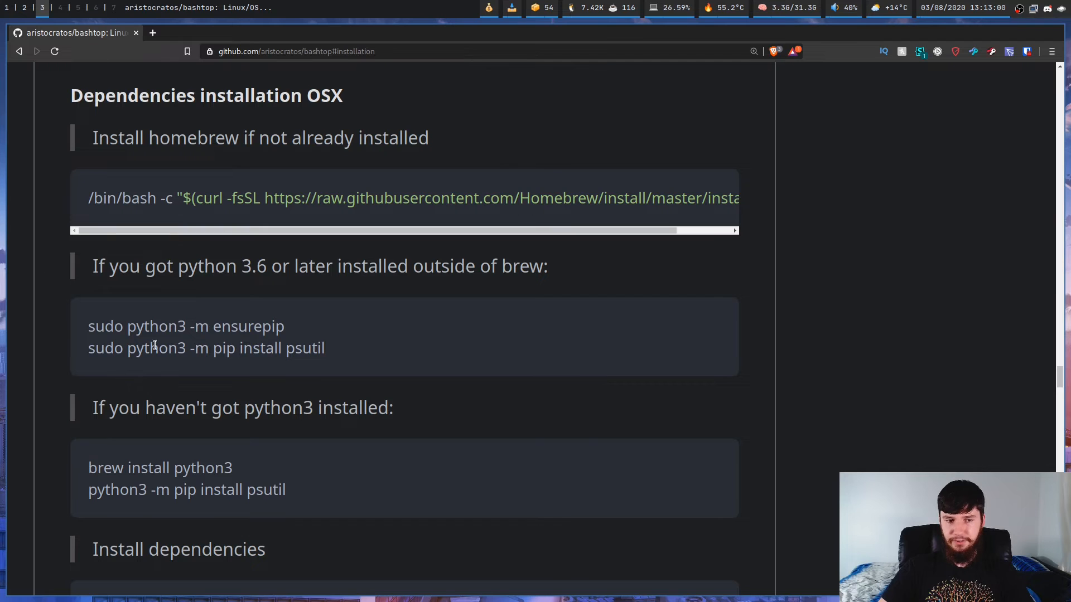
{"action": "scroll", "scroll_direction": "down", "scroll_amount": 3}
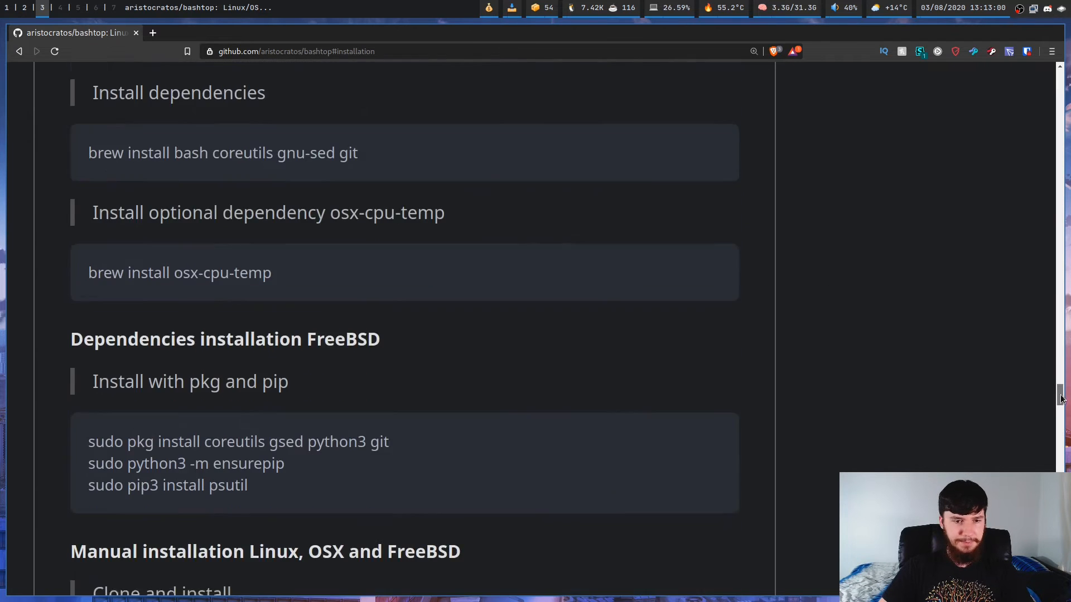
{"action": "scroll", "scroll_direction": "down", "scroll_amount": 3}
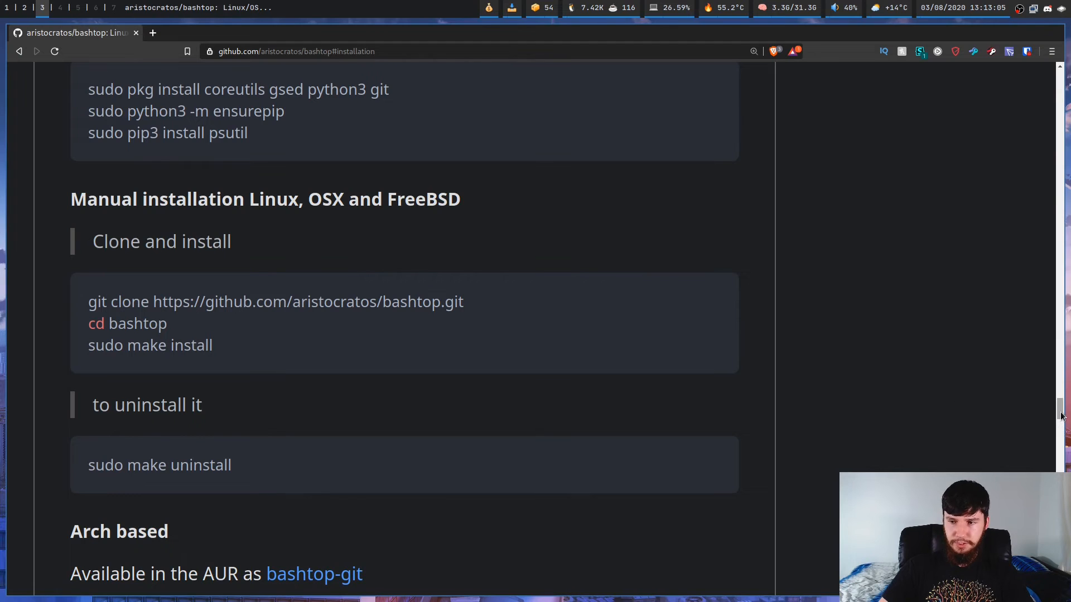
{"action": "scroll", "scroll_direction": "down", "scroll_amount": 3}
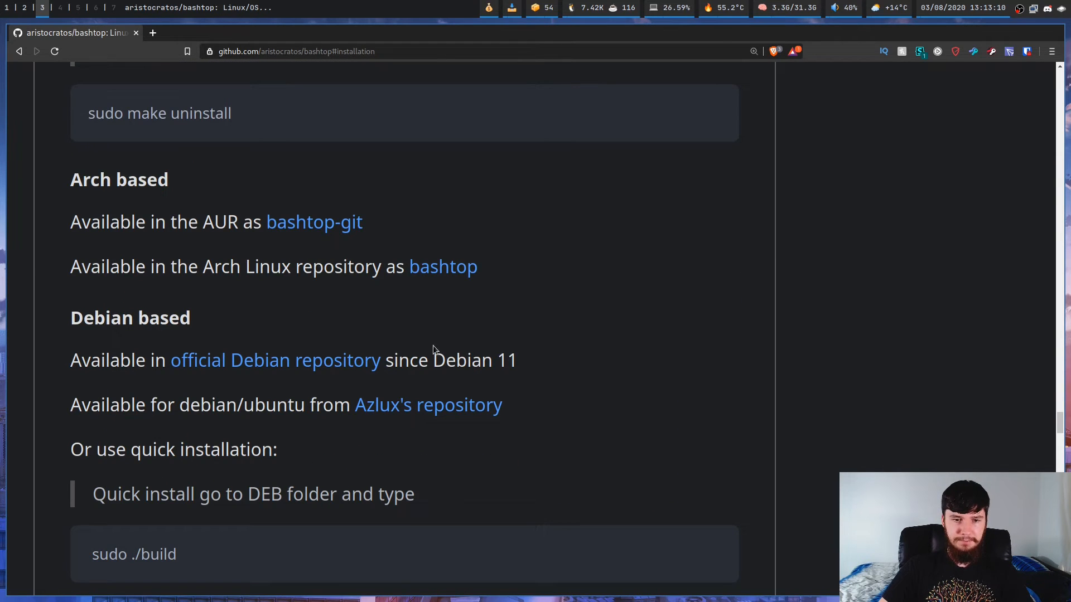
{"action": "mouse_move", "coordinate": [473, 313]}
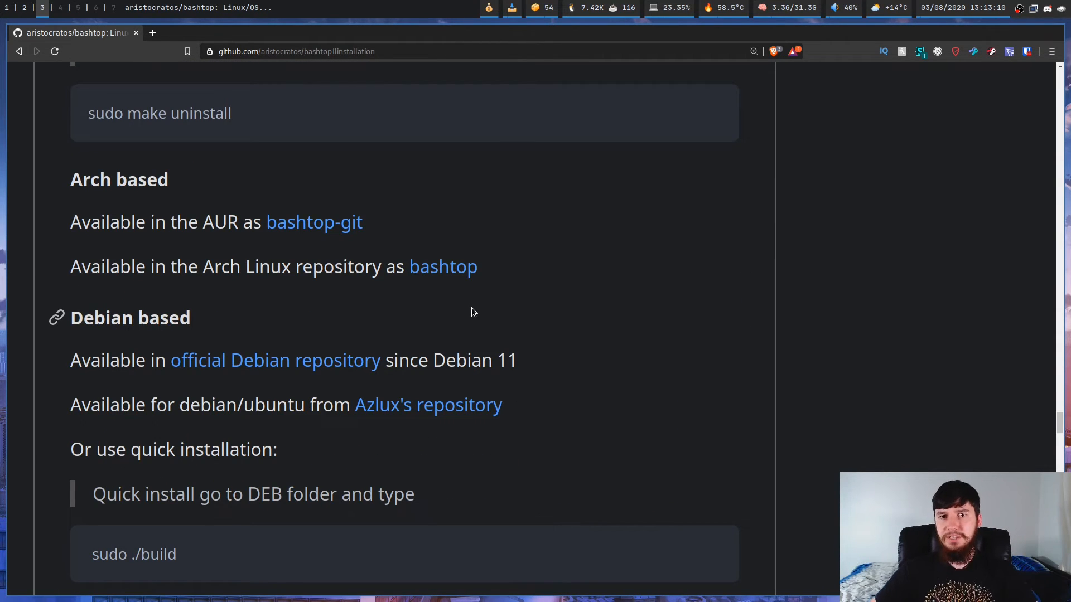